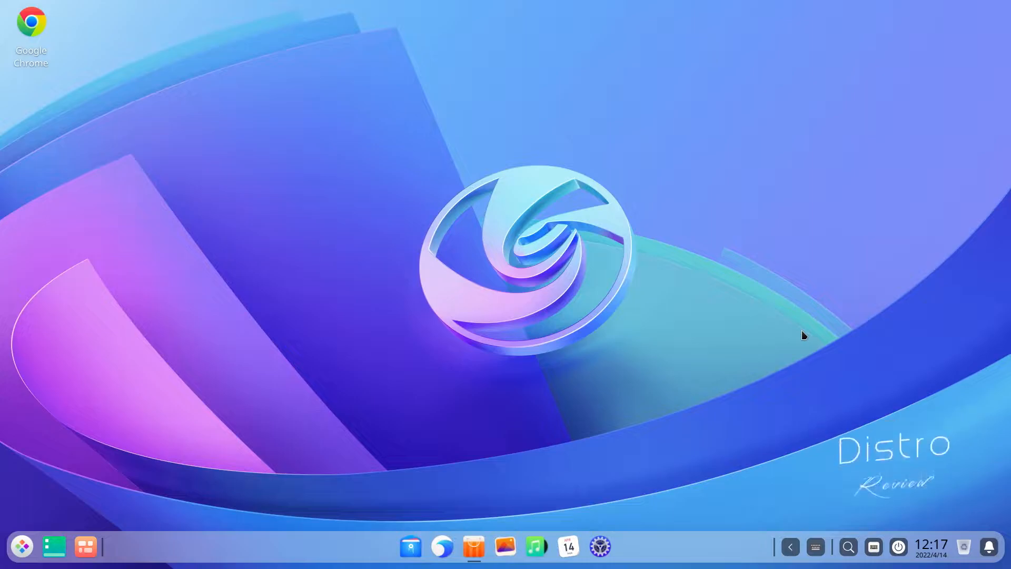
pyautogui.moveTo(460, 318)
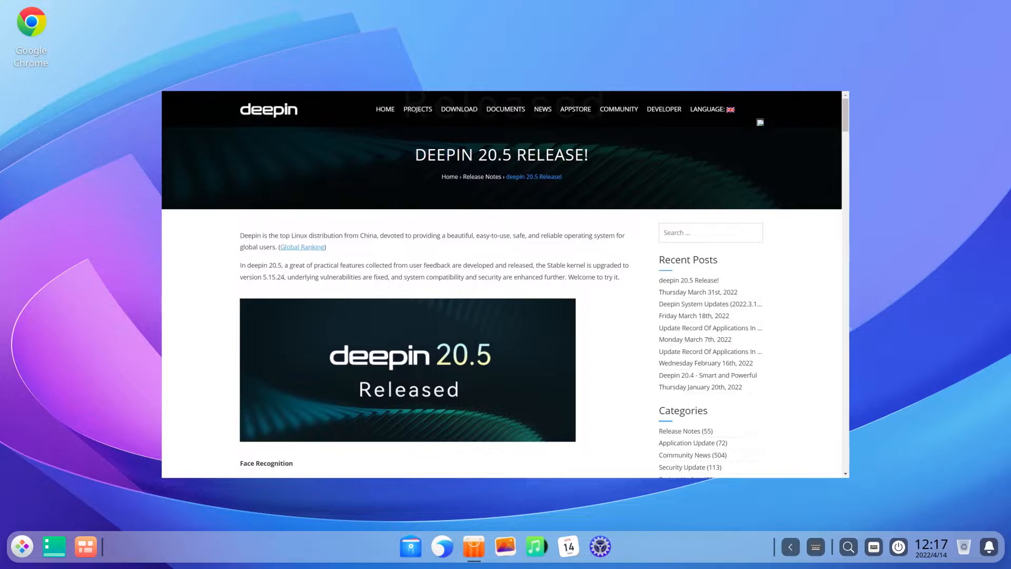
# Scroll through the page and go to the deepin website's 20.5 download page.
pyautogui.scroll(-3)
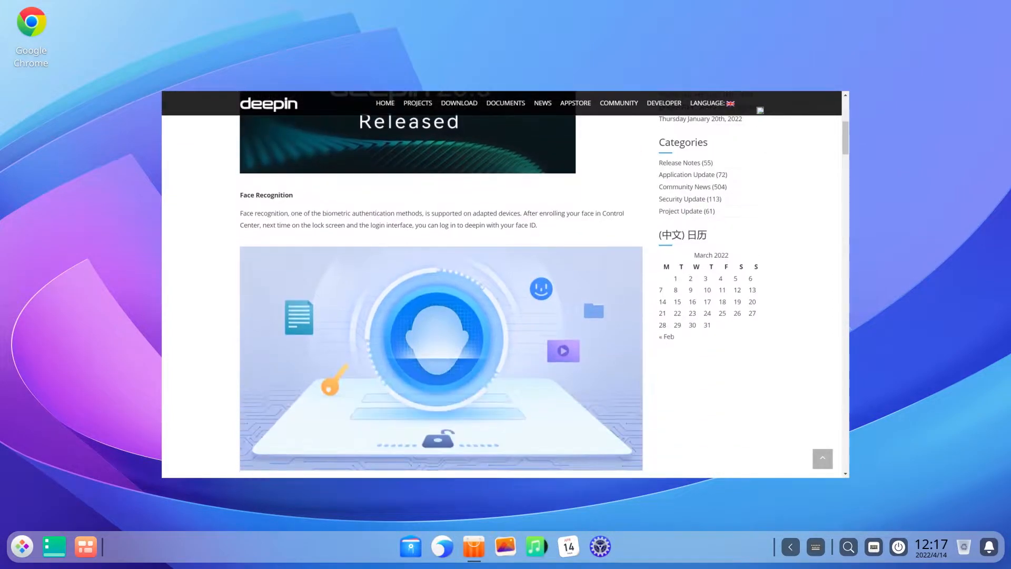
pyautogui.scroll(-3)
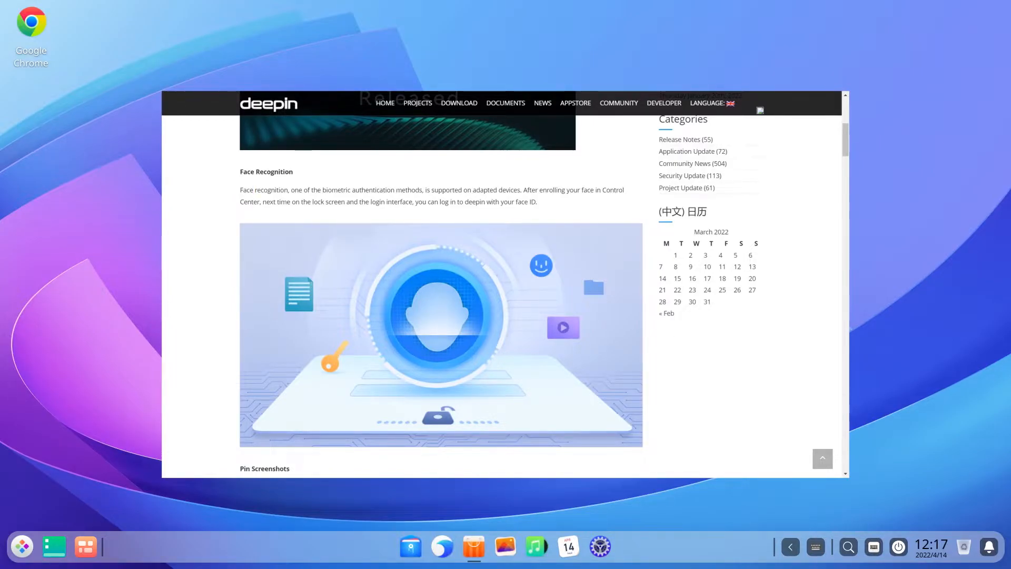
pyautogui.scroll(-3)
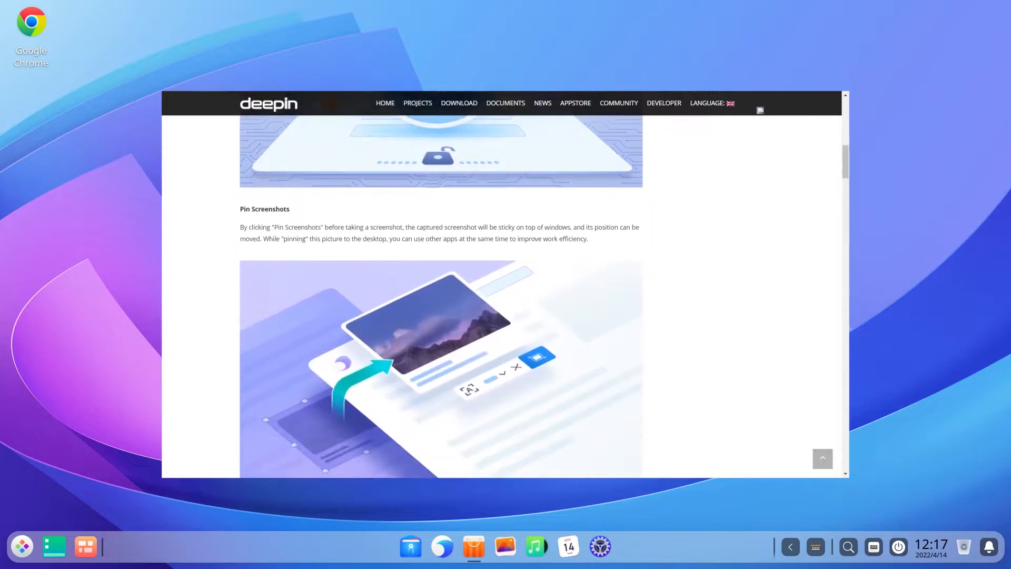
pyautogui.scroll(-3)
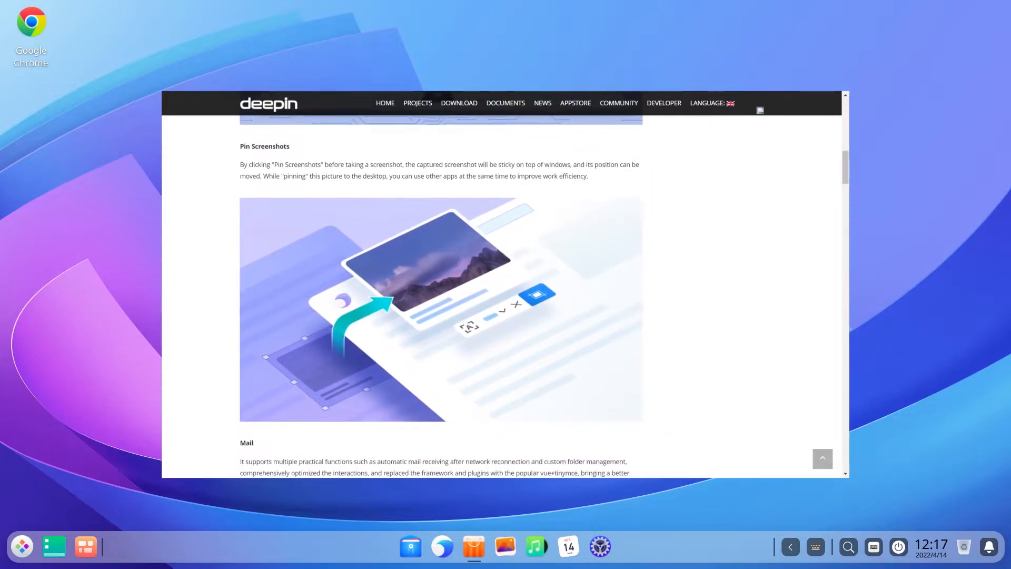
pyautogui.scroll(-3)
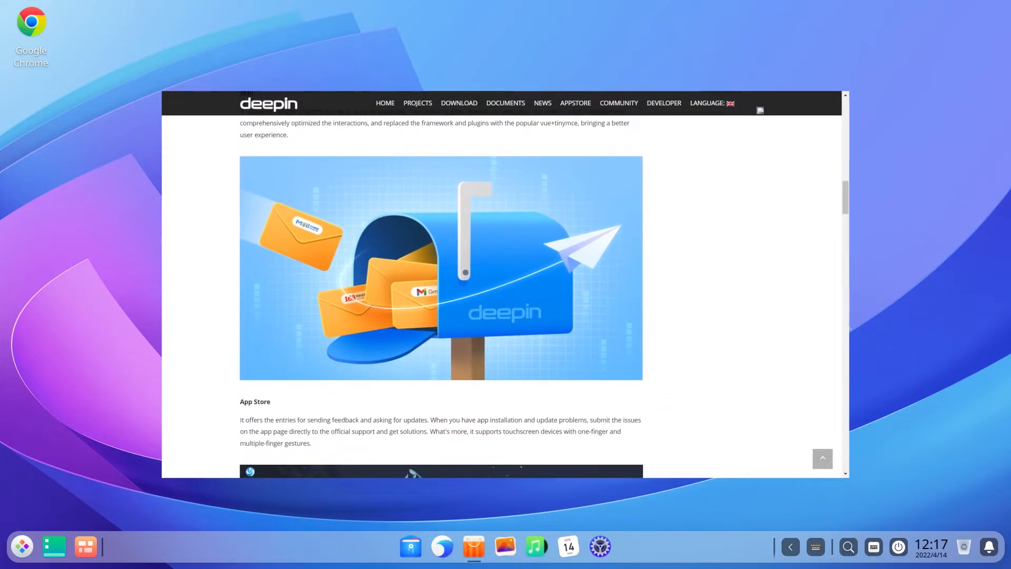
pyautogui.scroll(-3)
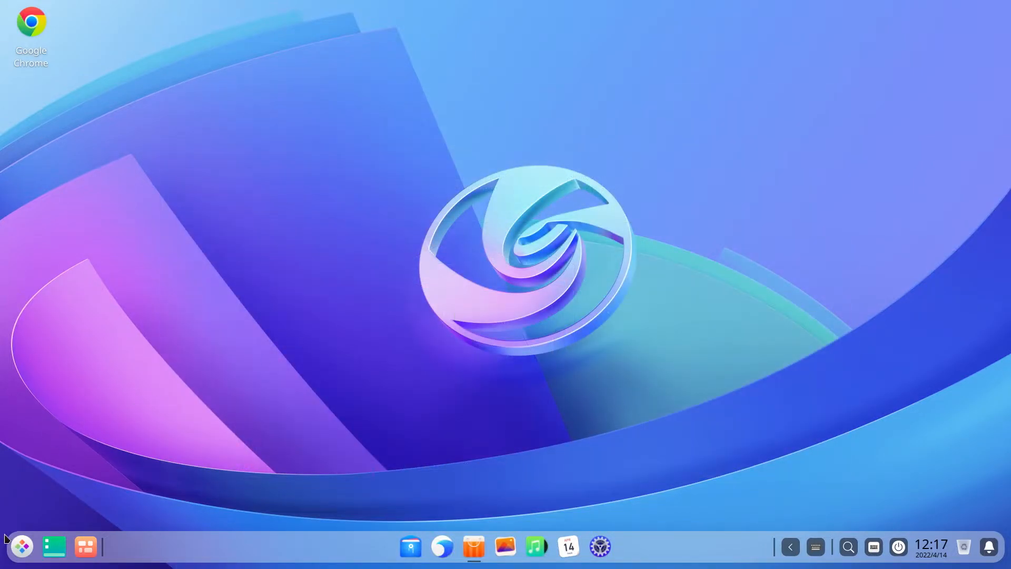
pyautogui.click(22, 546)
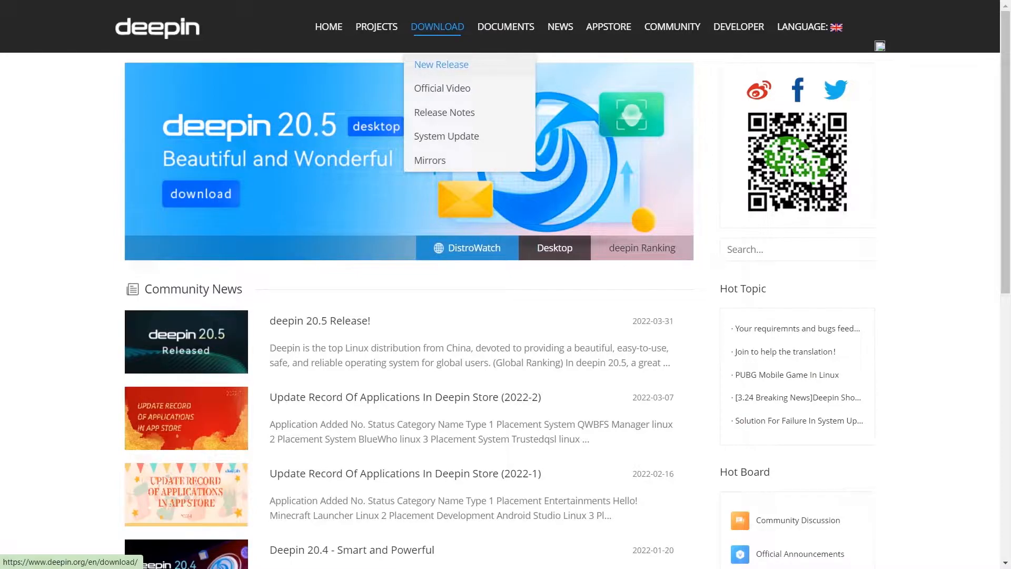
pyautogui.click(440, 65)
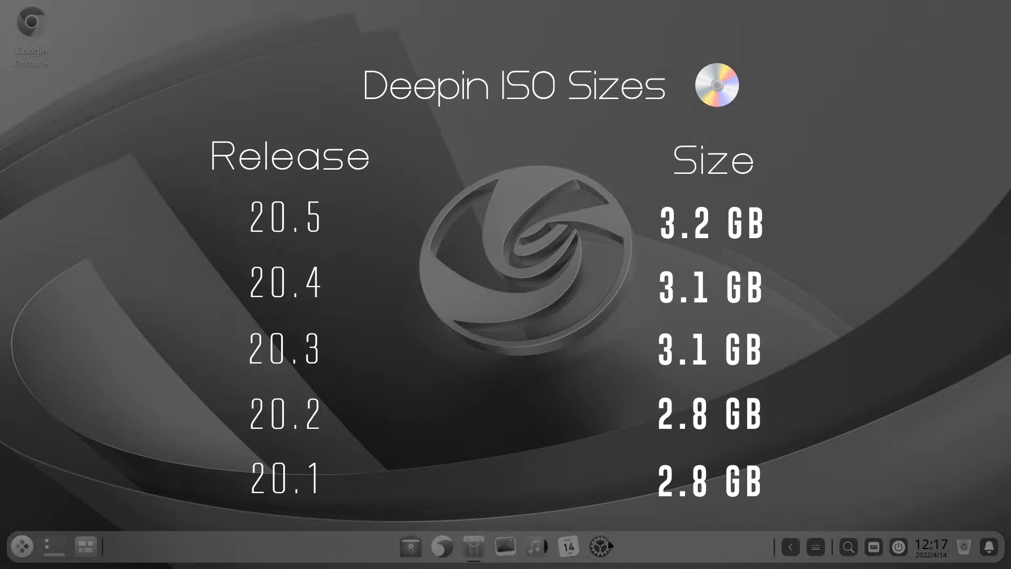
# Show the full-screen grid of all installed applications from the dock Launcher.
pyautogui.click(17, 546)
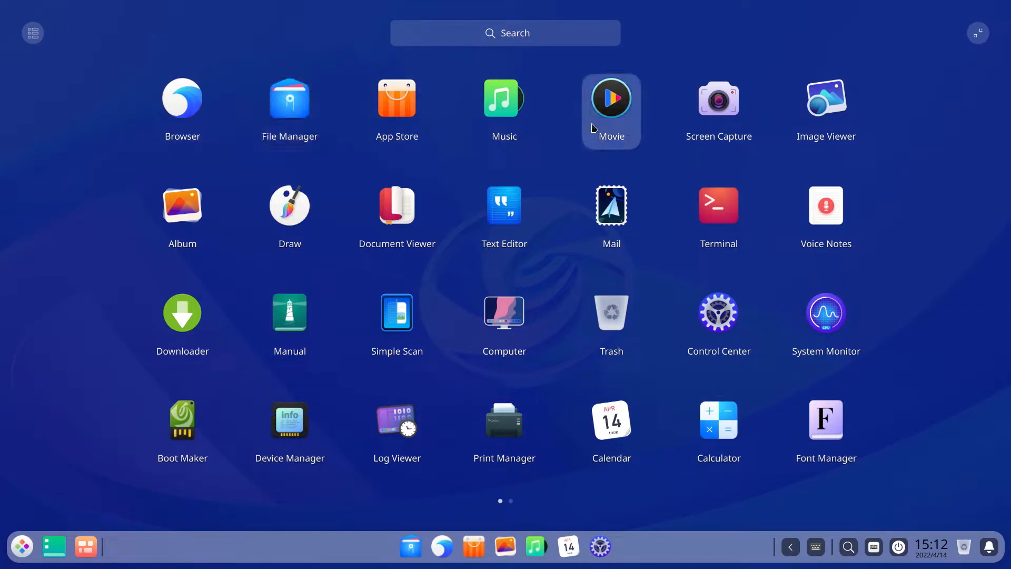
pyautogui.moveTo(823, 206)
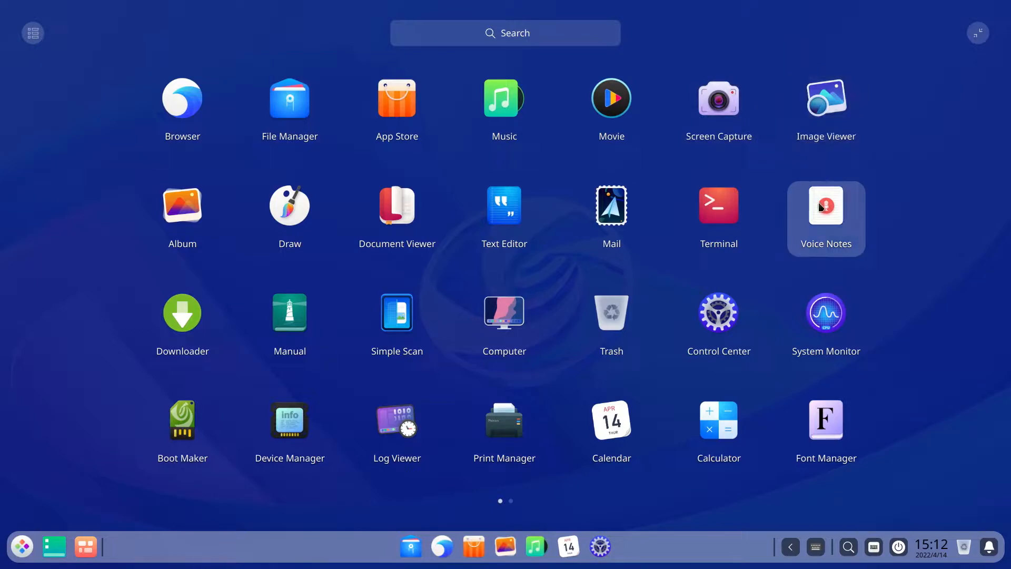
pyautogui.moveTo(511, 271)
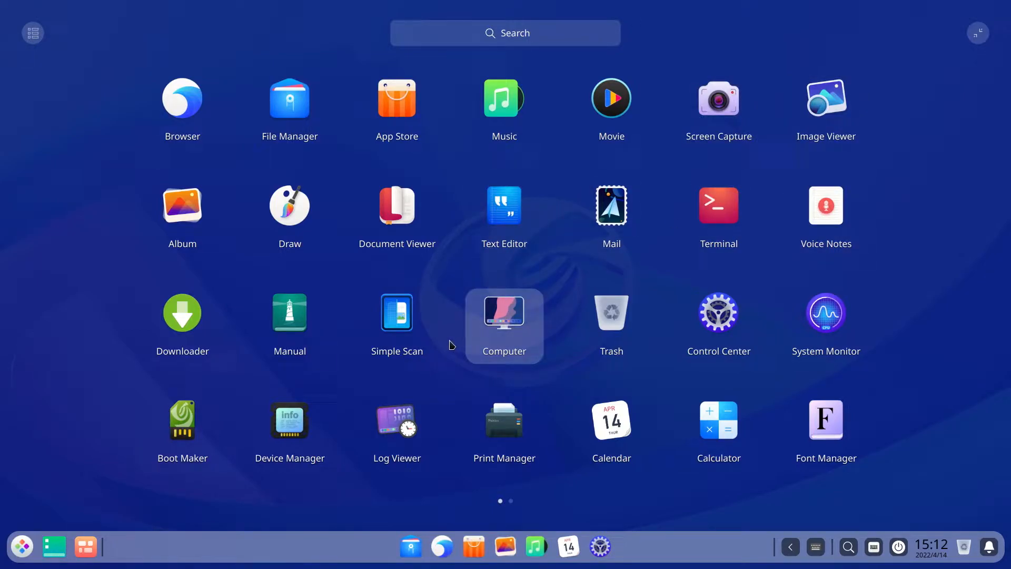
pyautogui.moveTo(345, 337)
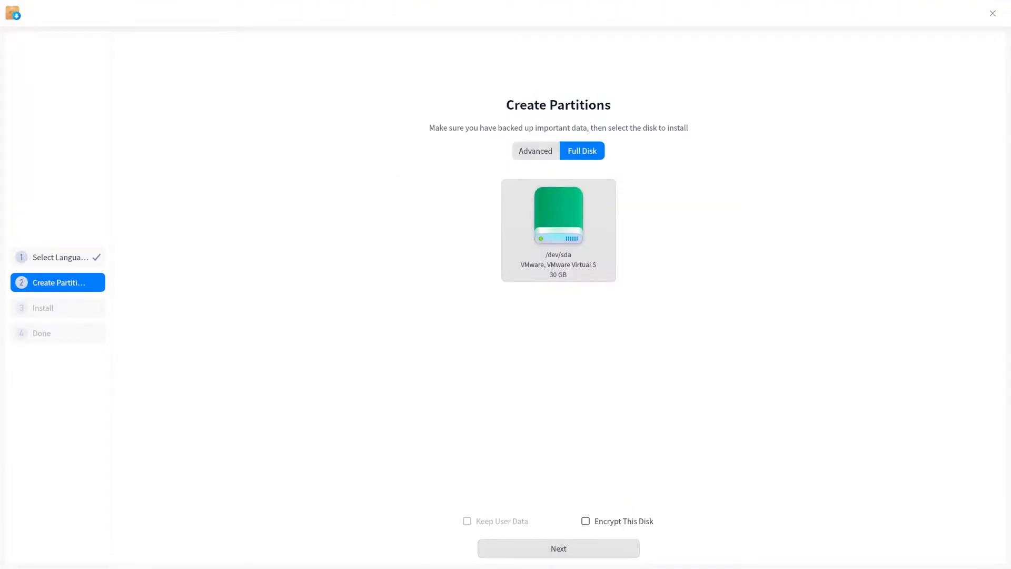
# Manually partition the 30 GB disk into an ext4 root and a 300 MB EFI partition, then install.
pyautogui.click(535, 151)
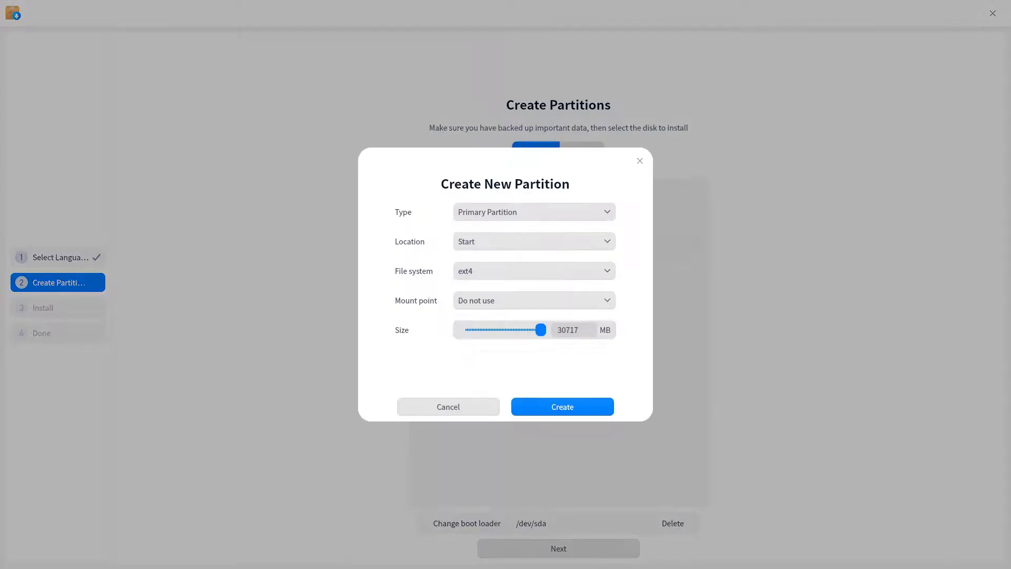
pyautogui.click(535, 300)
pyautogui.write('300')
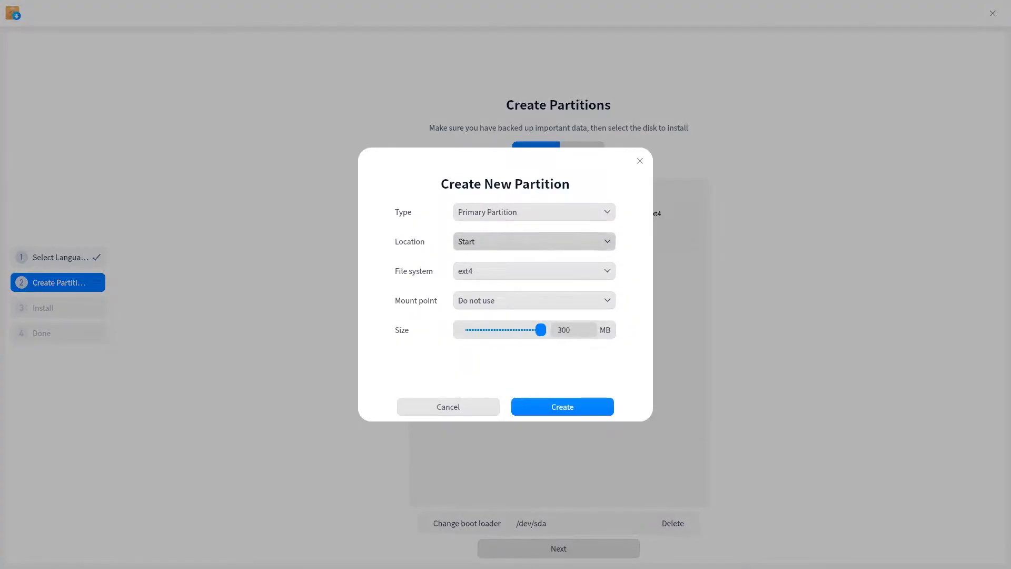
pyautogui.click(563, 407)
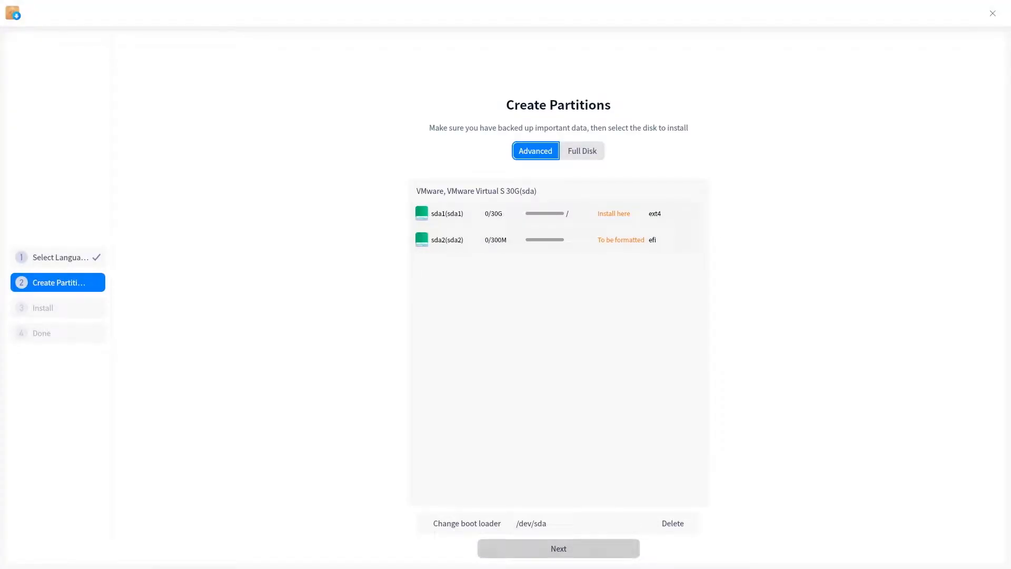
pyautogui.click(558, 548)
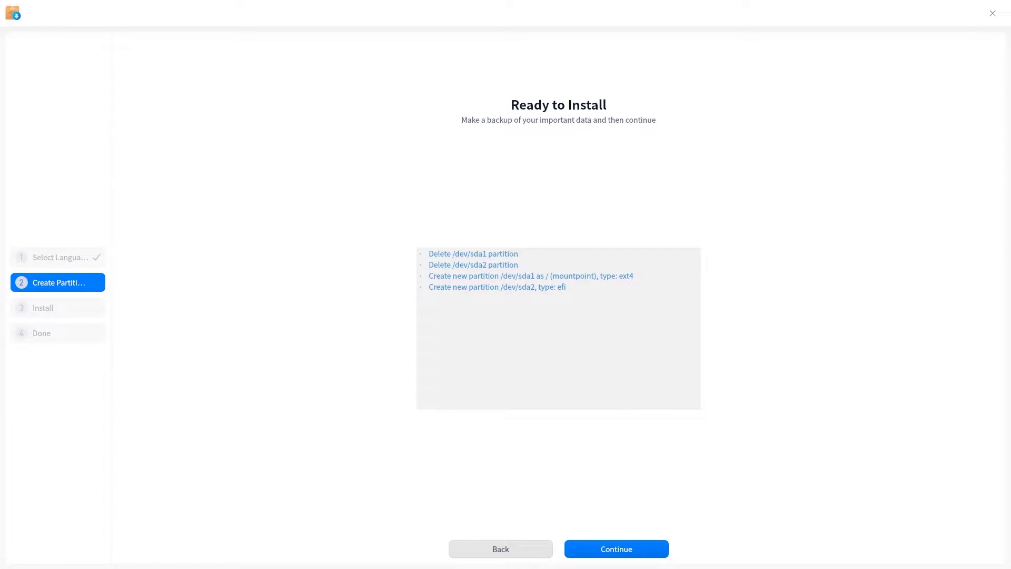
pyautogui.click(616, 549)
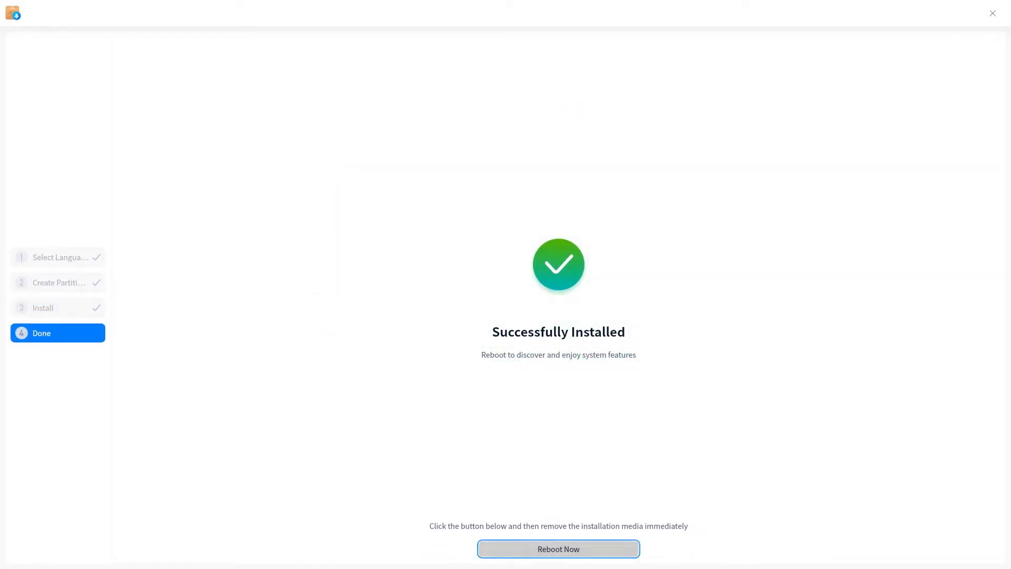
# Reboot into the new system, keep English and the English (US) layout, and choose Kathmandu timezone.
pyautogui.click(558, 549)
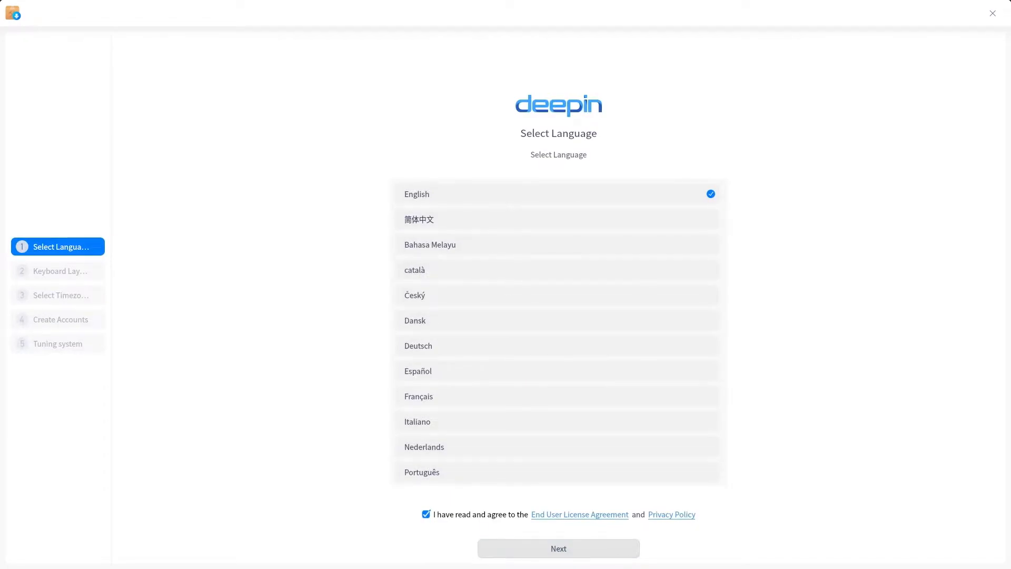
pyautogui.click(559, 547)
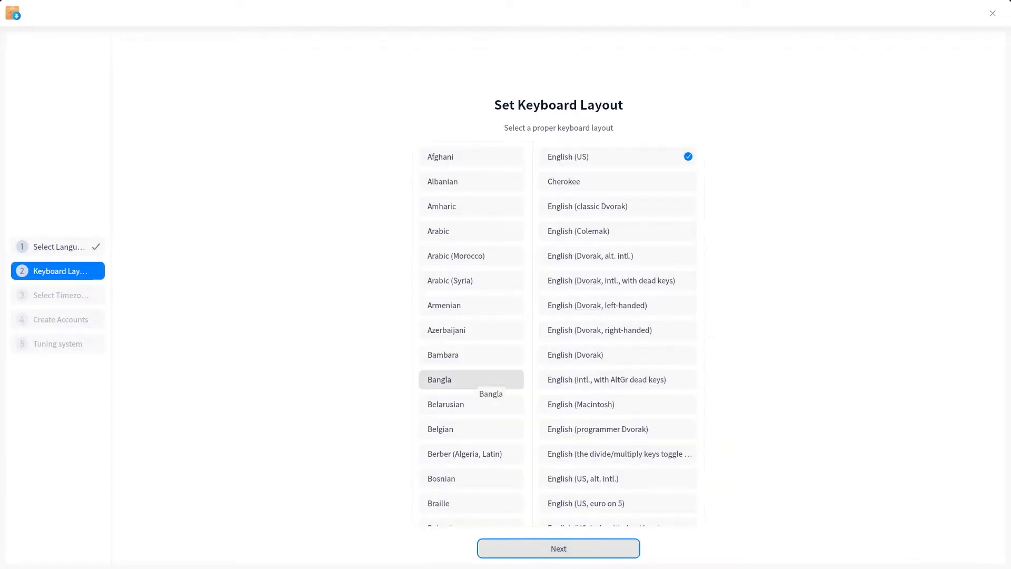
pyautogui.click(559, 548)
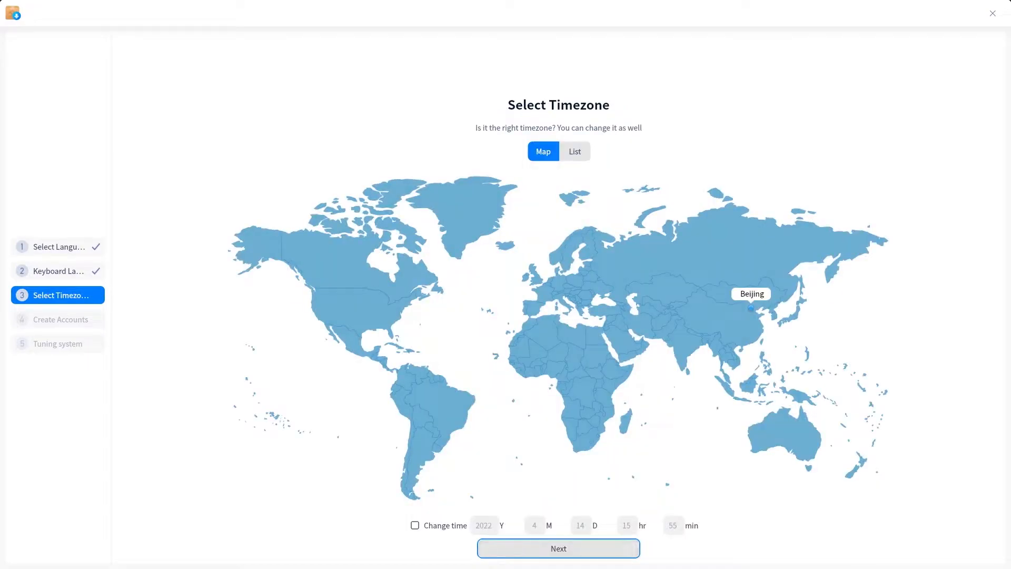
pyautogui.click(694, 346)
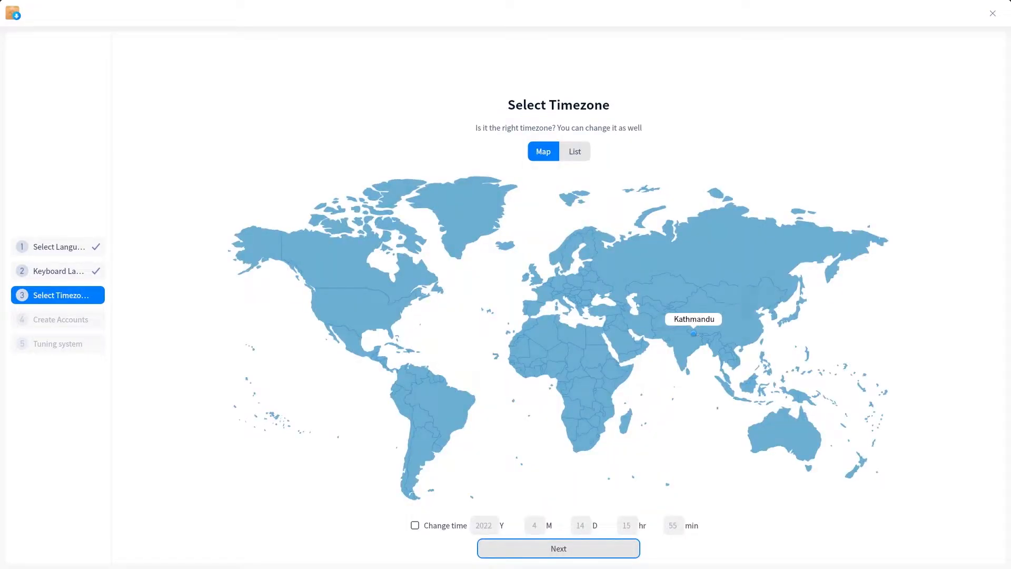
# Create the user account 'xpstech' and finish first-boot setup.
pyautogui.click(558, 548)
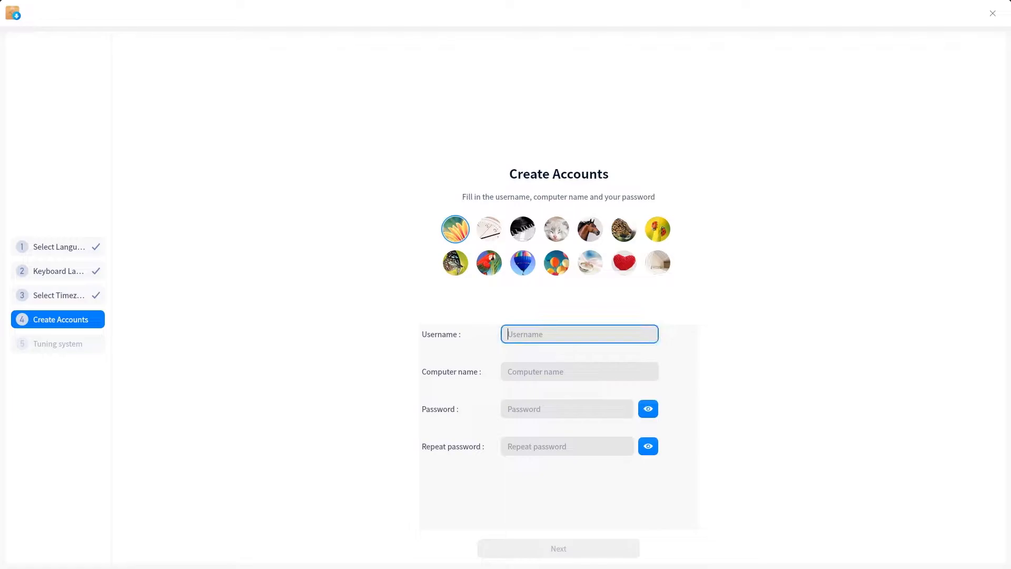
pyautogui.write('xpstech')
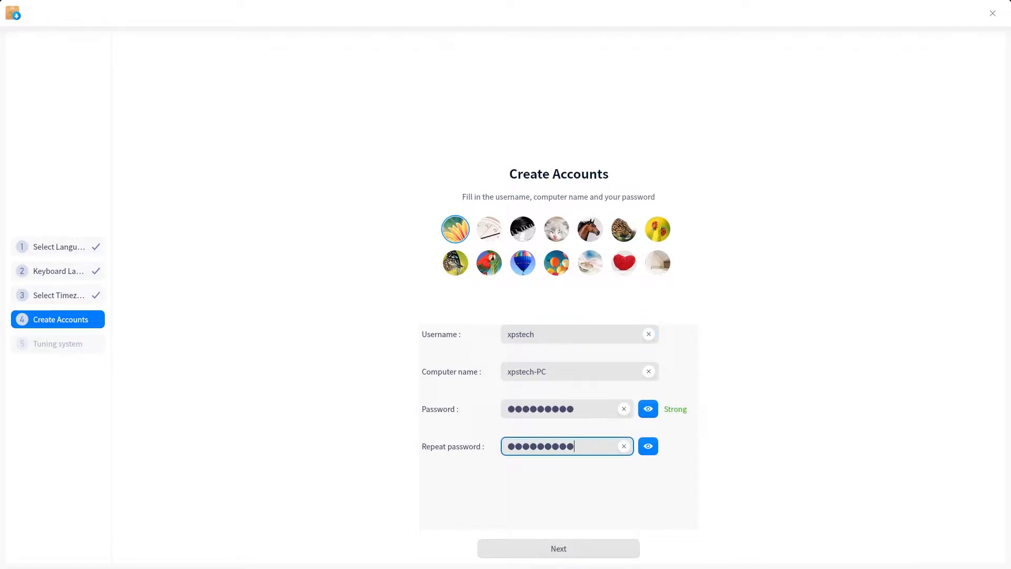
pyautogui.click(559, 548)
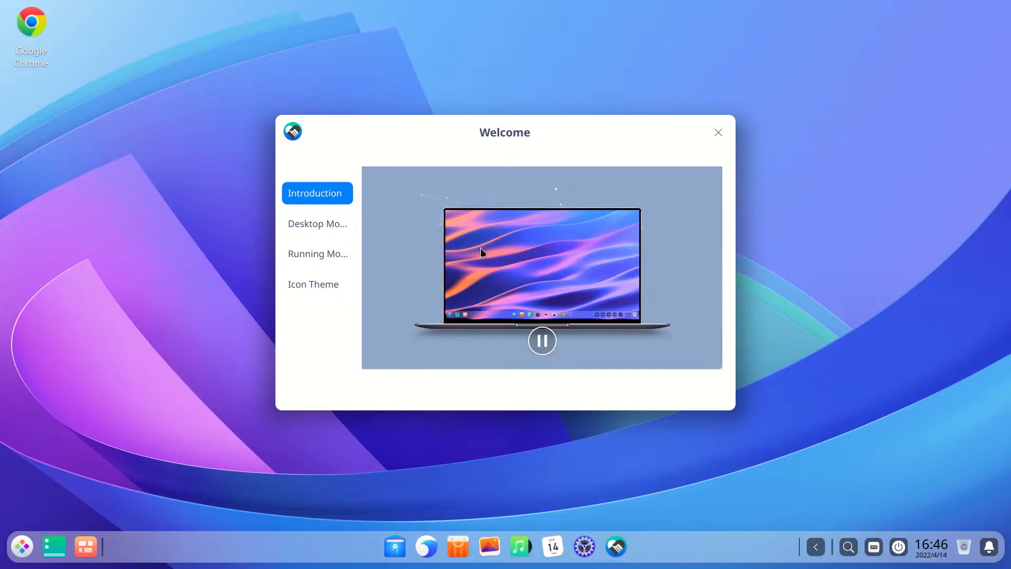
# Try Efficient desktop mode in the Welcome guide and check it on the dock.
pyautogui.click(317, 223)
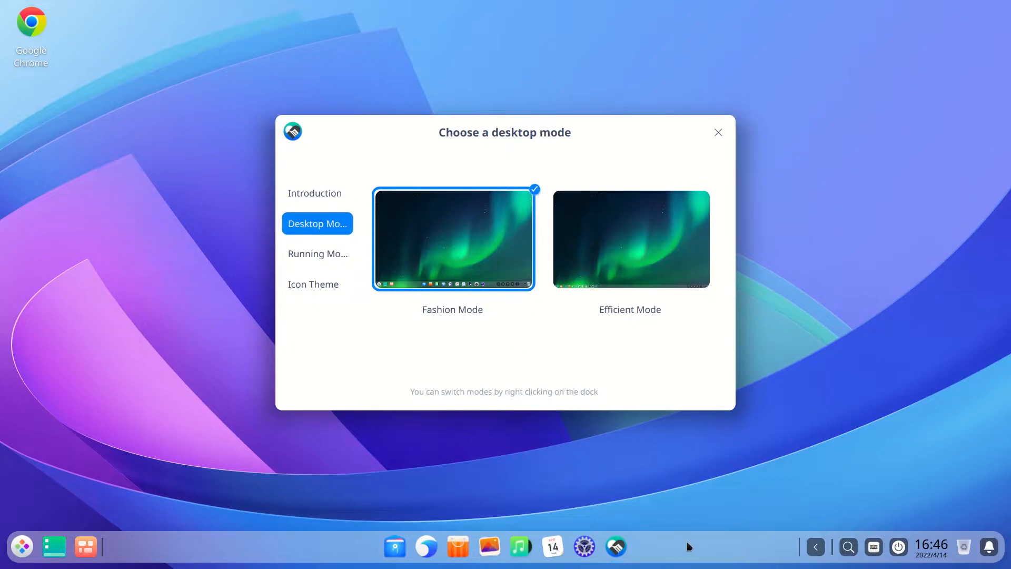
pyautogui.moveTo(109, 477)
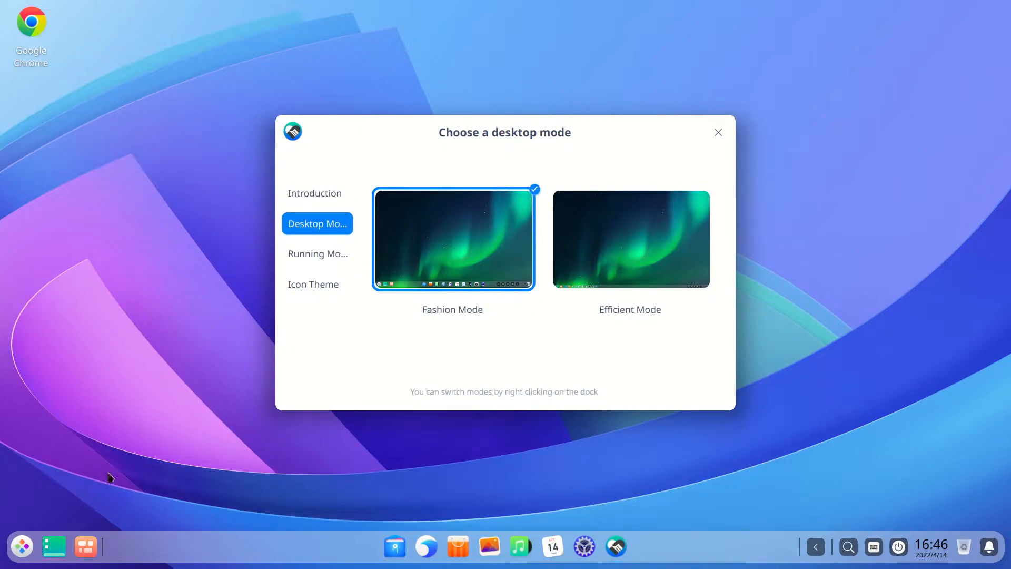
pyautogui.click(631, 239)
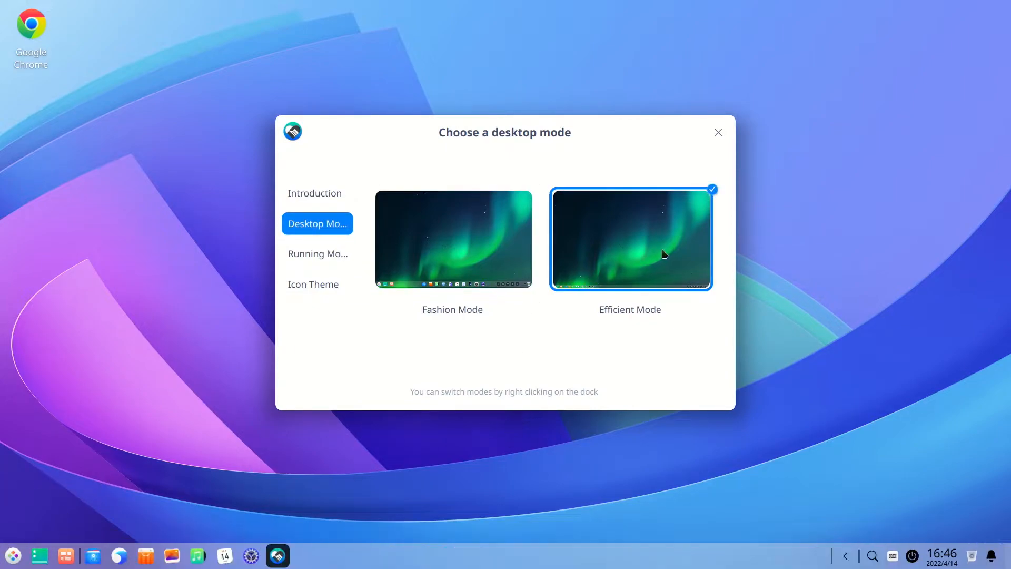
pyautogui.click(17, 551)
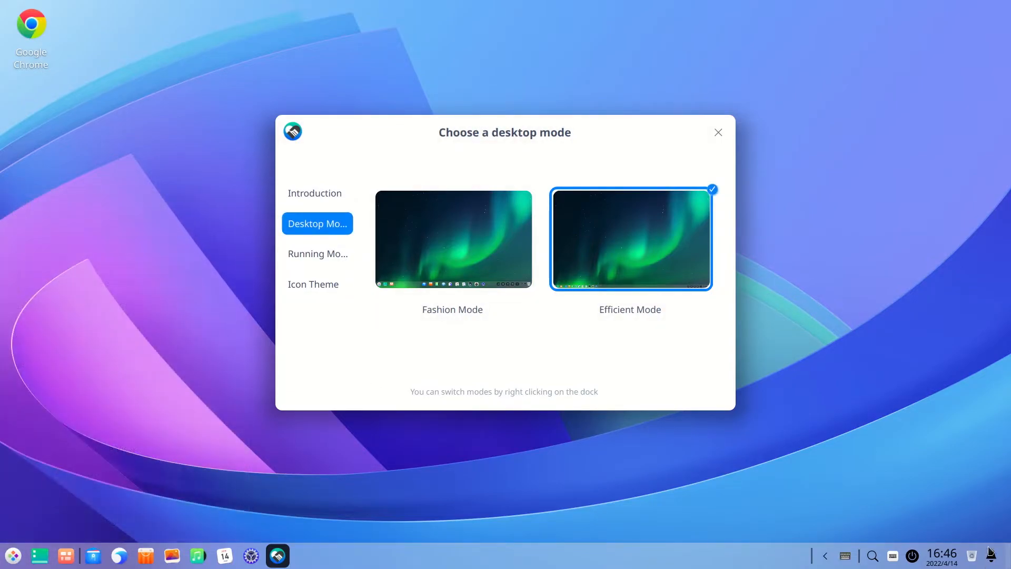
pyautogui.click(317, 254)
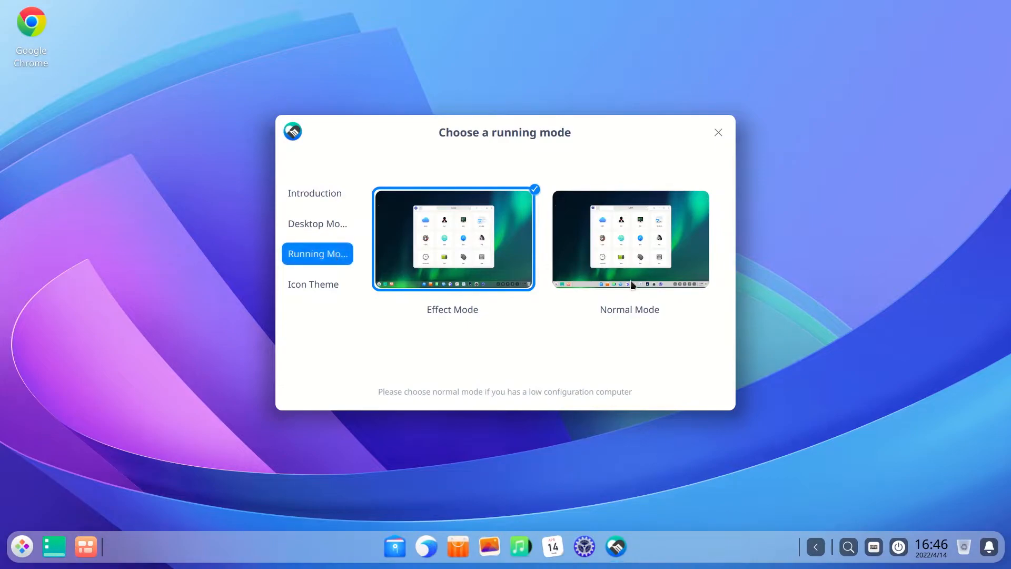
pyautogui.moveTo(519, 264)
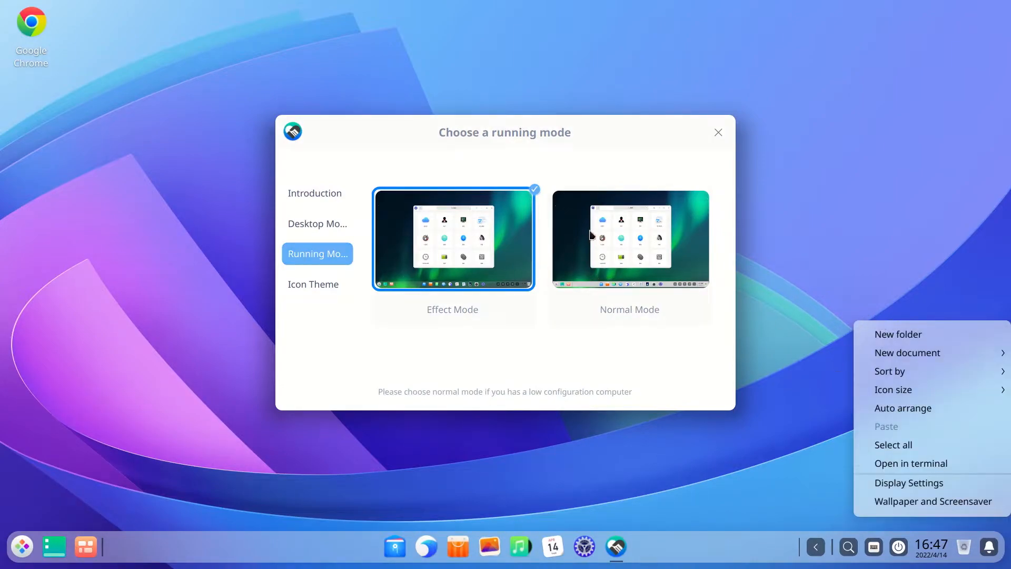
# Try Normal running mode, switch back to Effect mode, view icon themes and close Welcome.
pyautogui.click(630, 238)
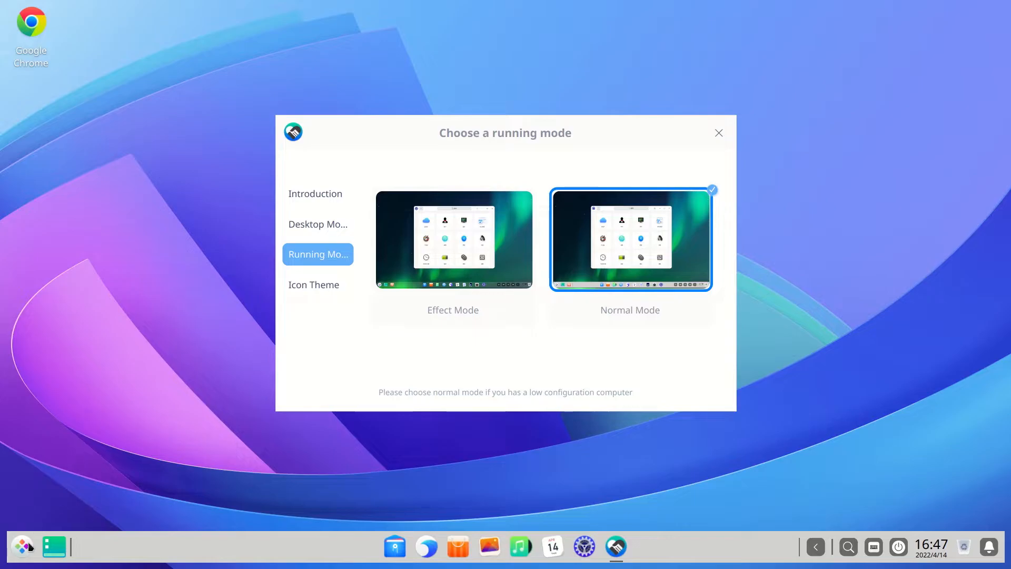
pyautogui.click(23, 546)
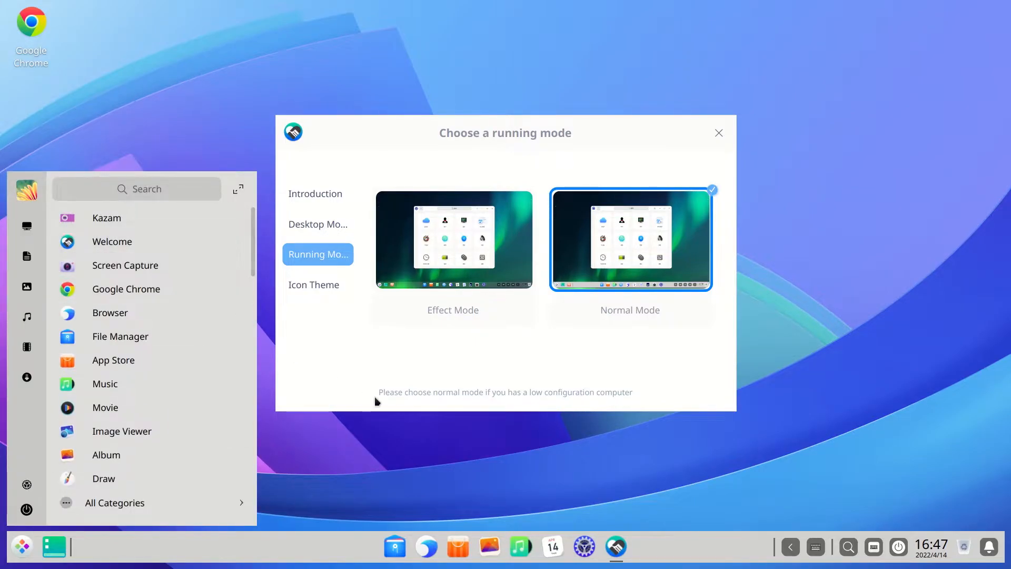
pyautogui.click(453, 239)
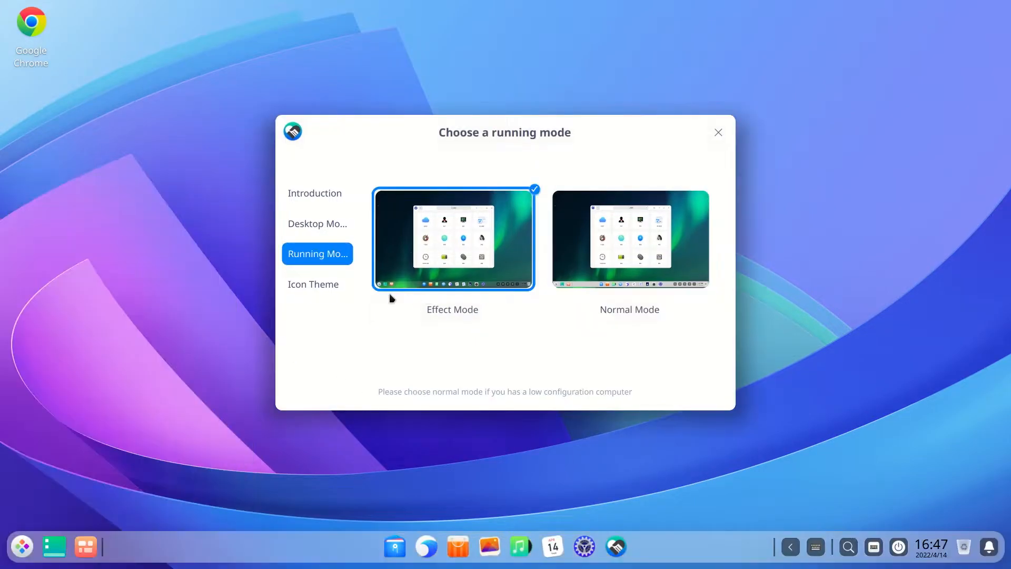
pyautogui.click(314, 285)
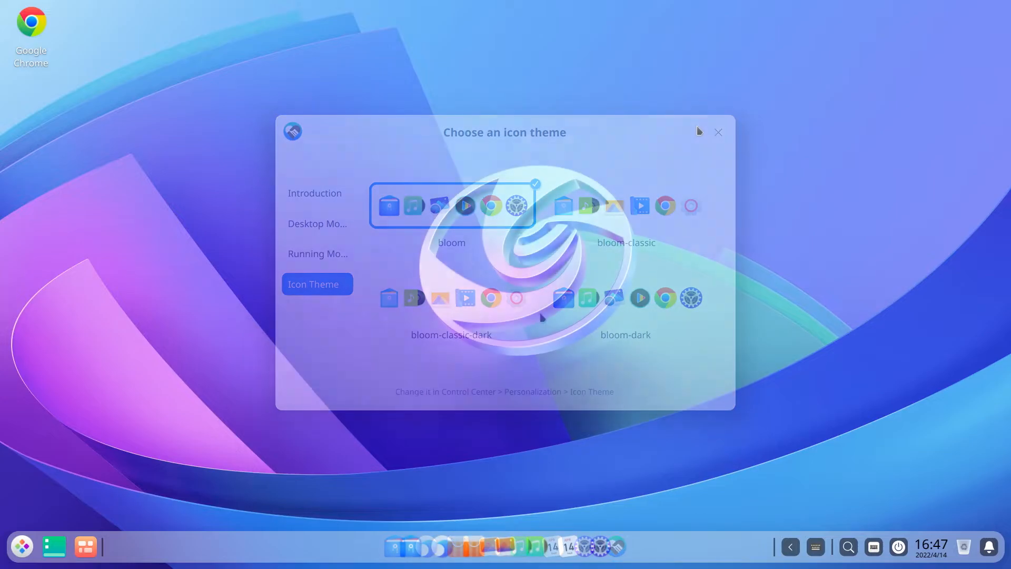
pyautogui.click(719, 133)
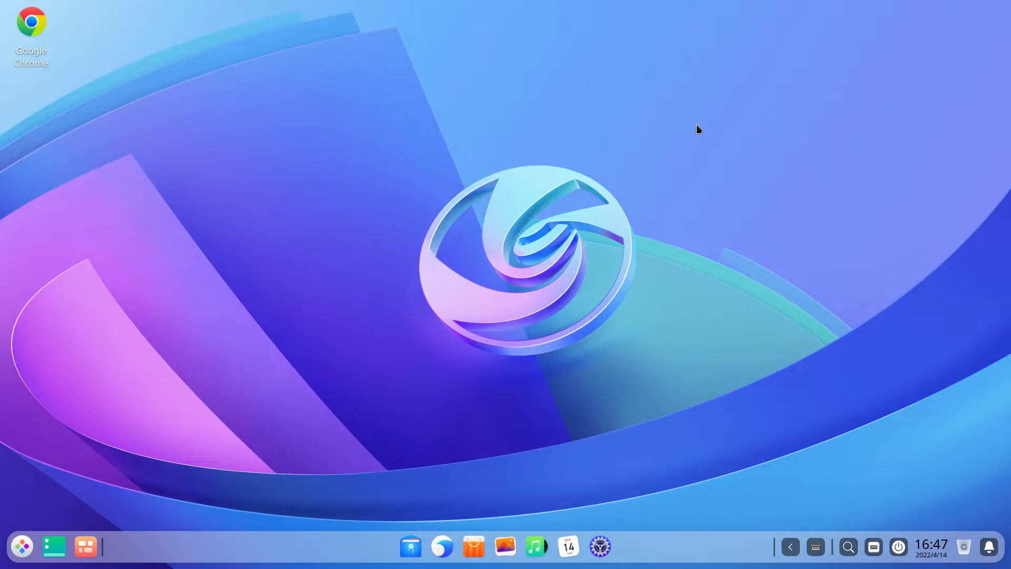
pyautogui.moveTo(862, 287)
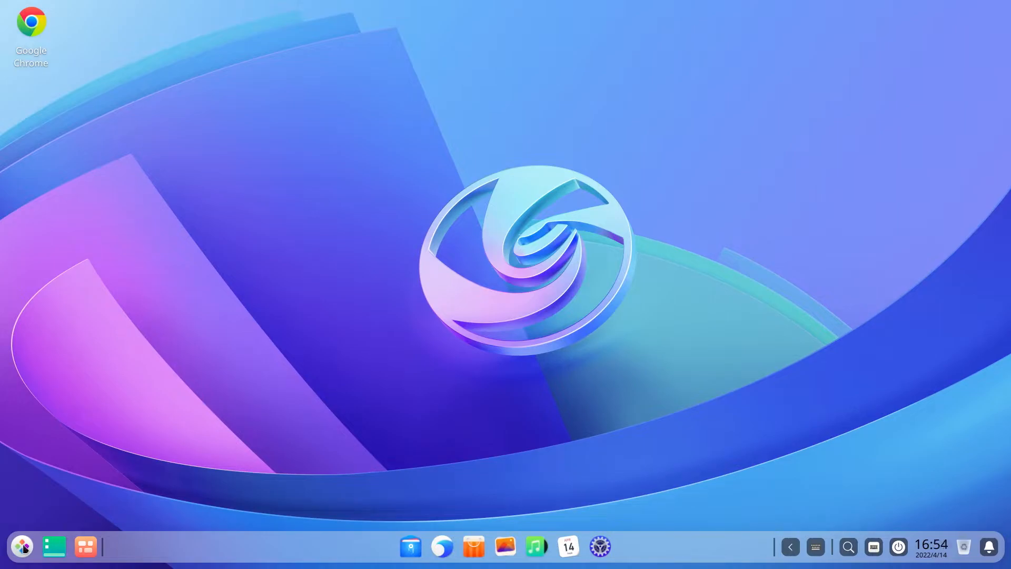
pyautogui.click(21, 546)
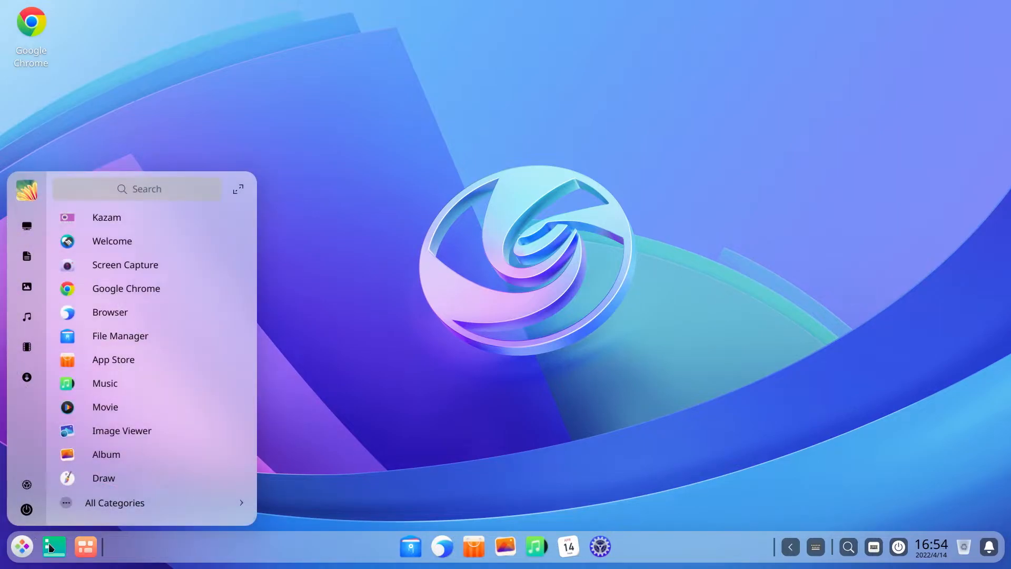
pyautogui.click(85, 548)
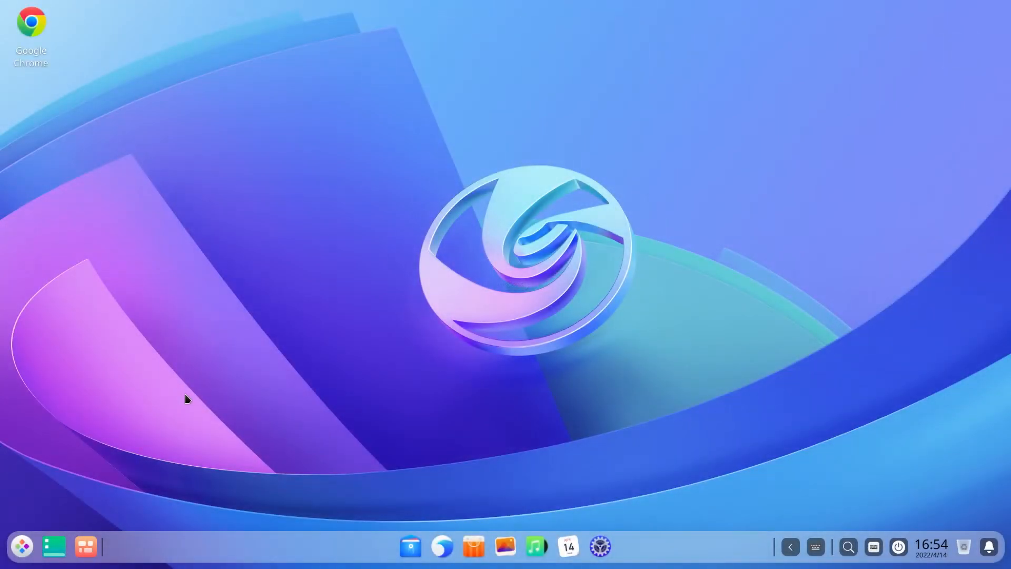
pyautogui.moveTo(792, 548)
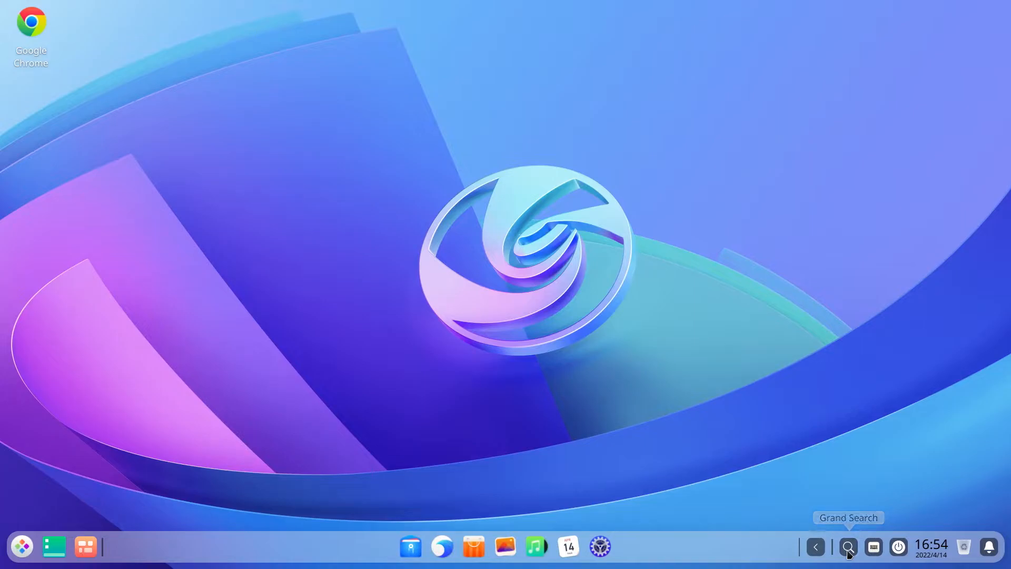
# Search Grand Search for 'nftabl', then 'te' and 'scree' to find documents, TEst.txt and screencasts.
pyautogui.click(848, 547)
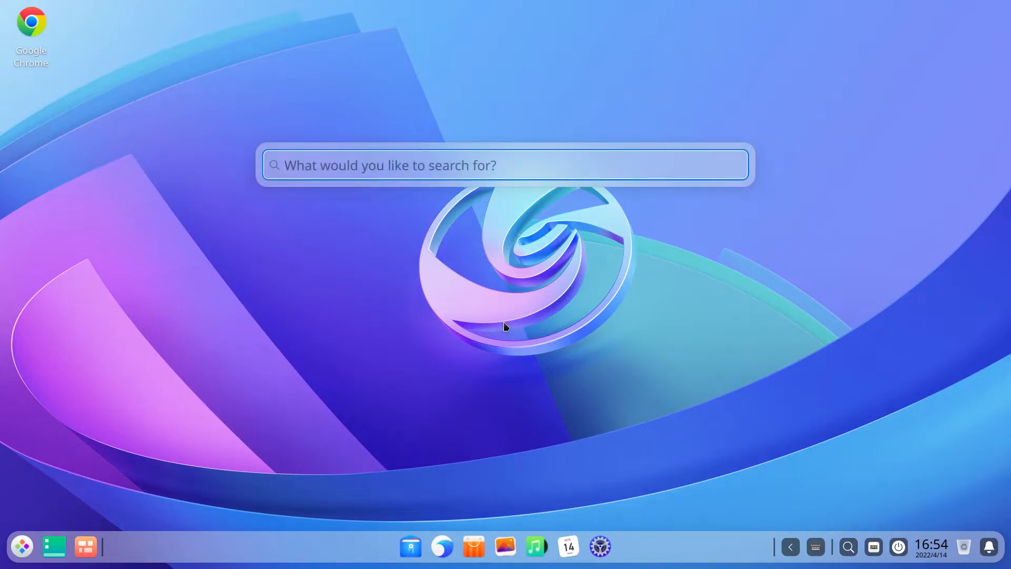
pyautogui.write('nftabl')
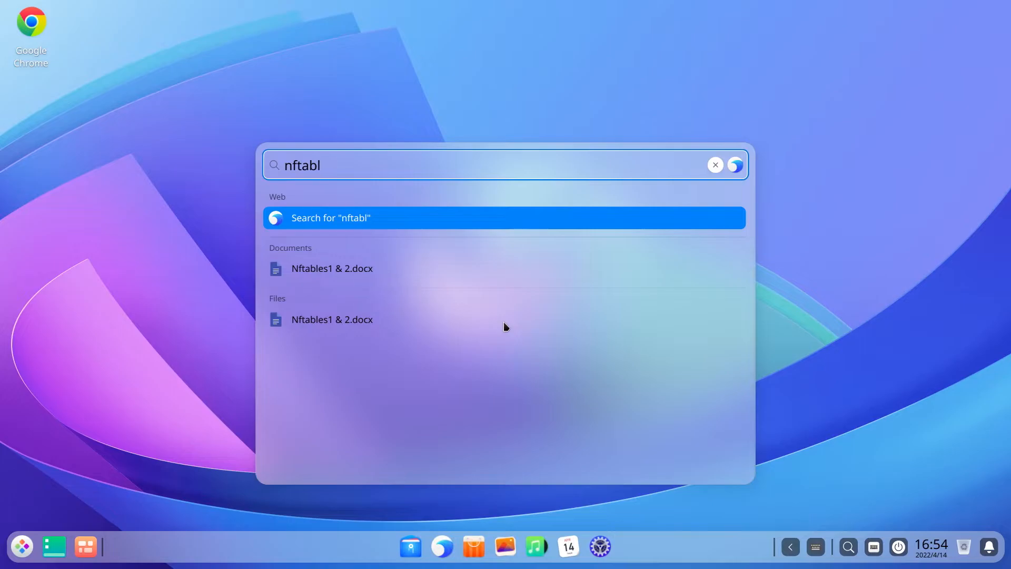
pyautogui.press('BackSpace')
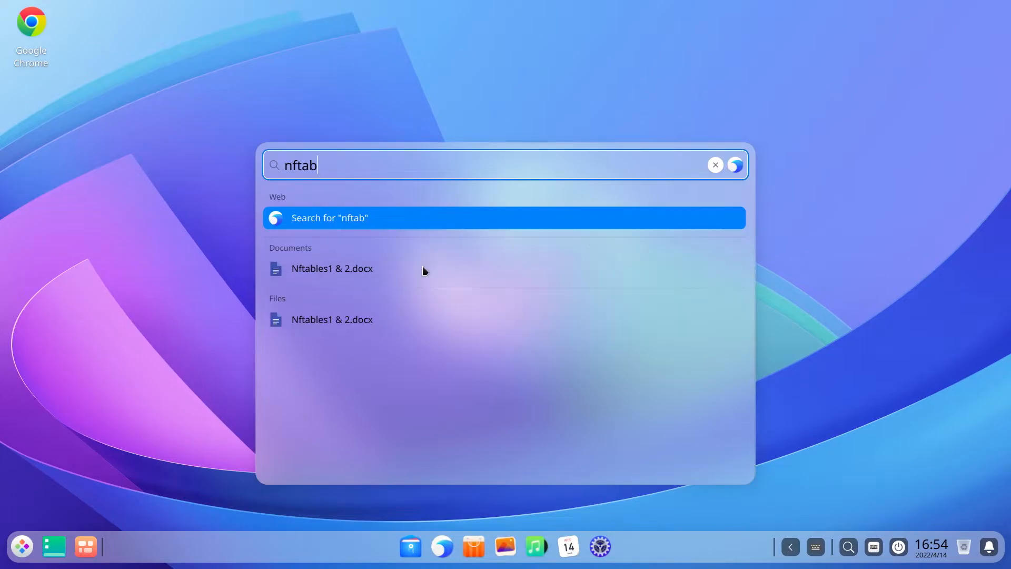
pyautogui.write('test')
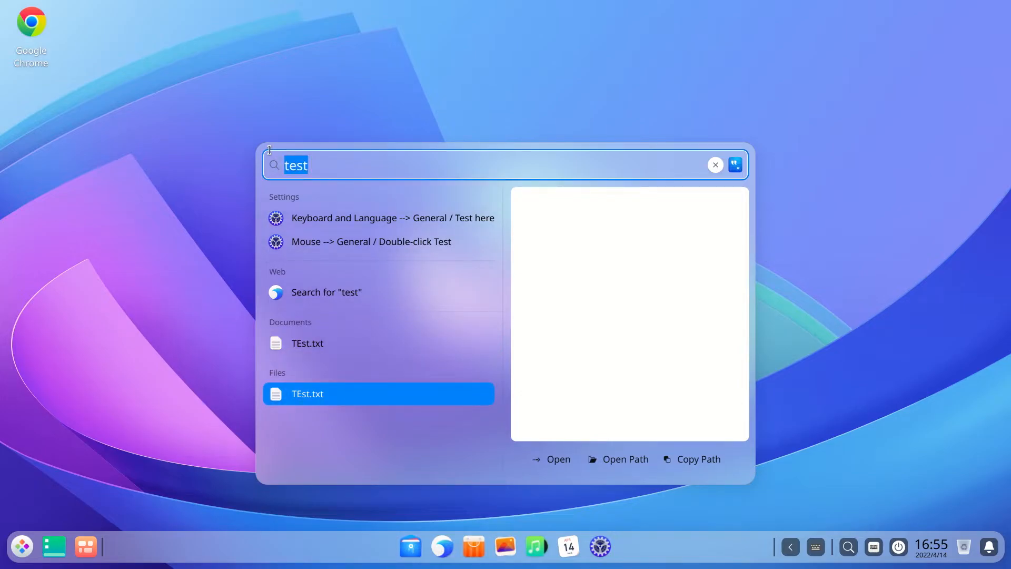
pyautogui.write('scree')
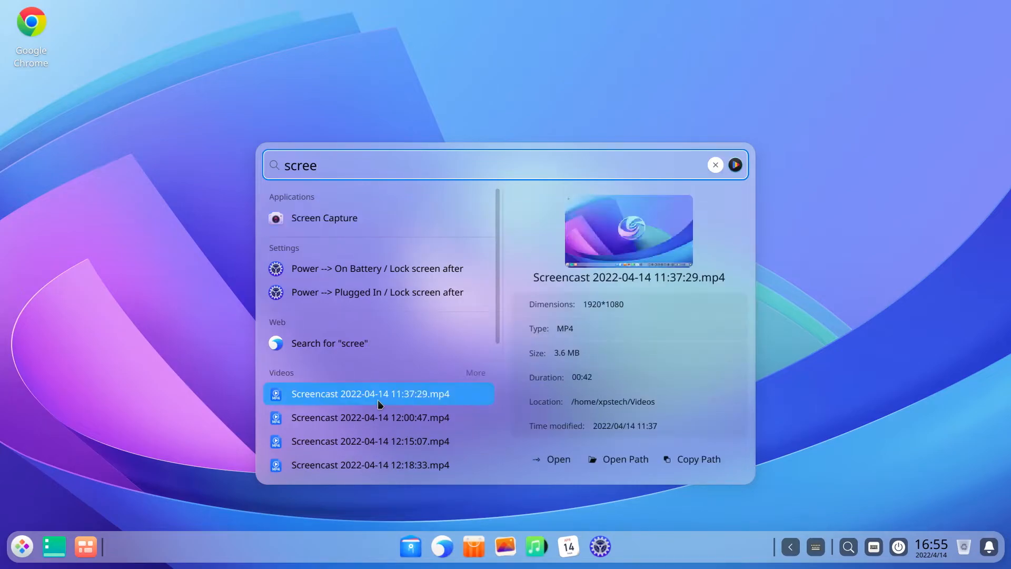
pyautogui.moveTo(388, 395)
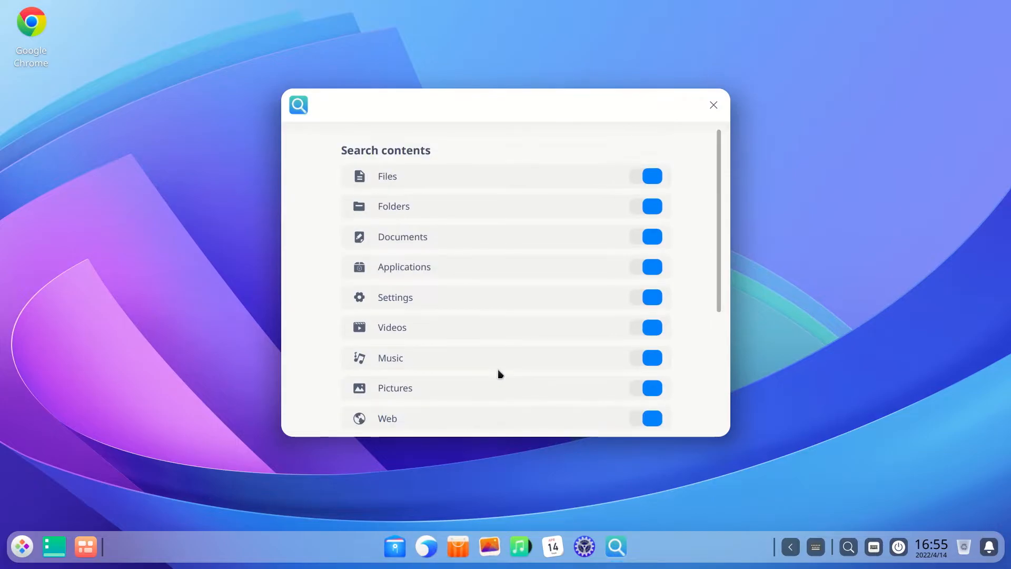
# Review the Search contents toggles, all enabled, and close the Grand Search settings.
pyautogui.scroll(-3)
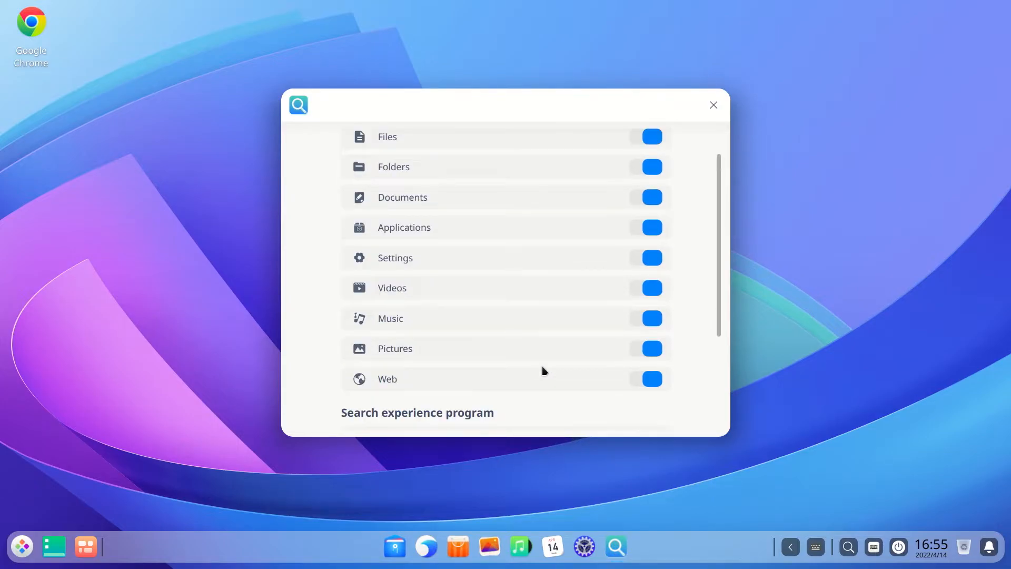
pyautogui.scroll(-3)
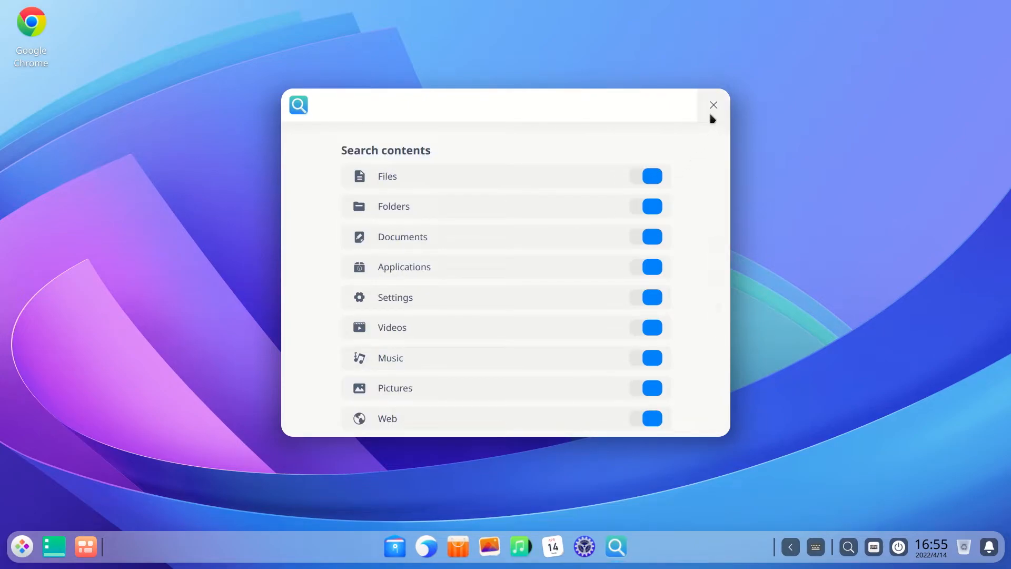
pyautogui.click(715, 104)
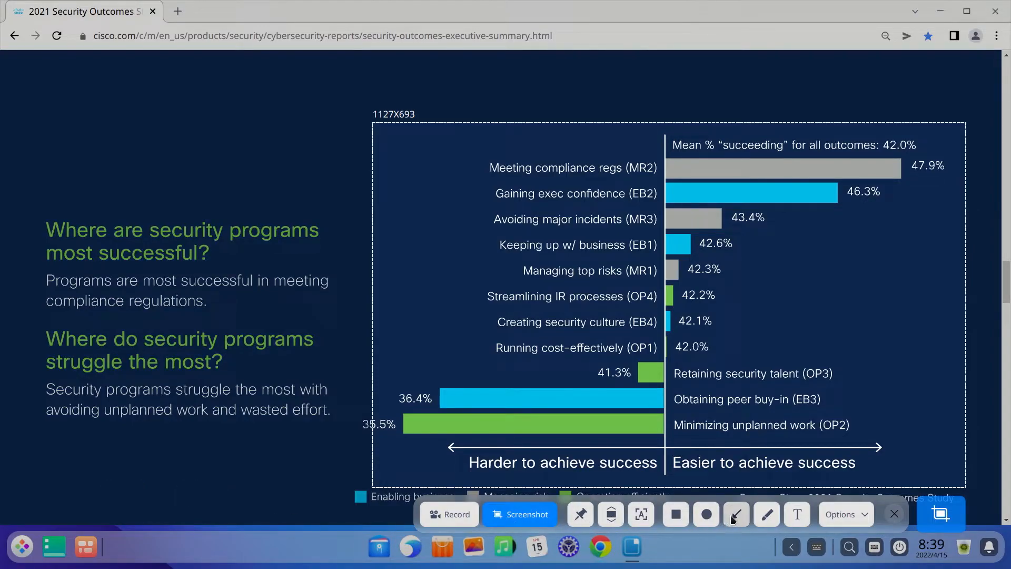
# Pin the captured chart screenshot and open a new Chrome tab beneath it.
pyautogui.click(845, 514)
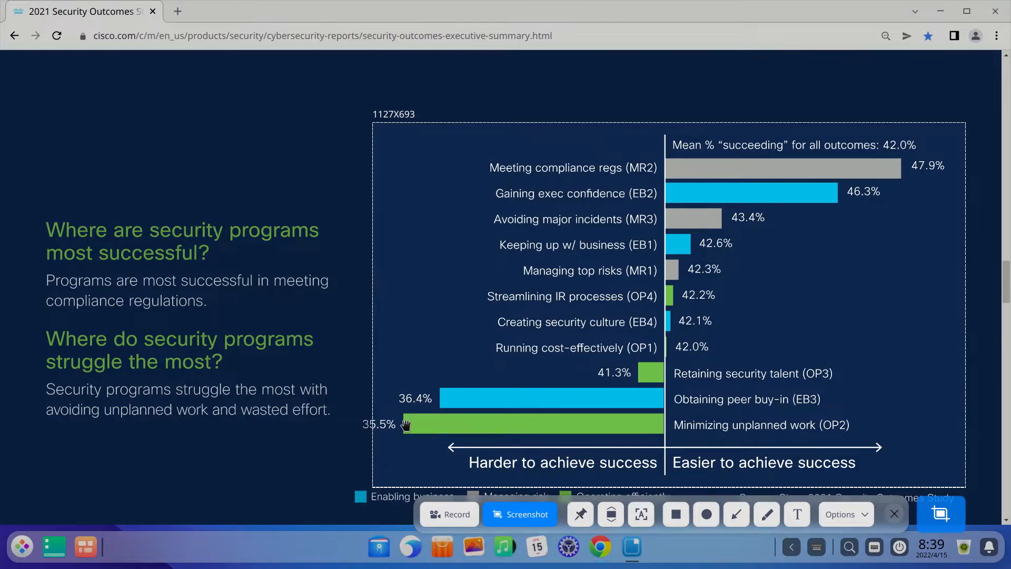
pyautogui.moveTo(371, 126)
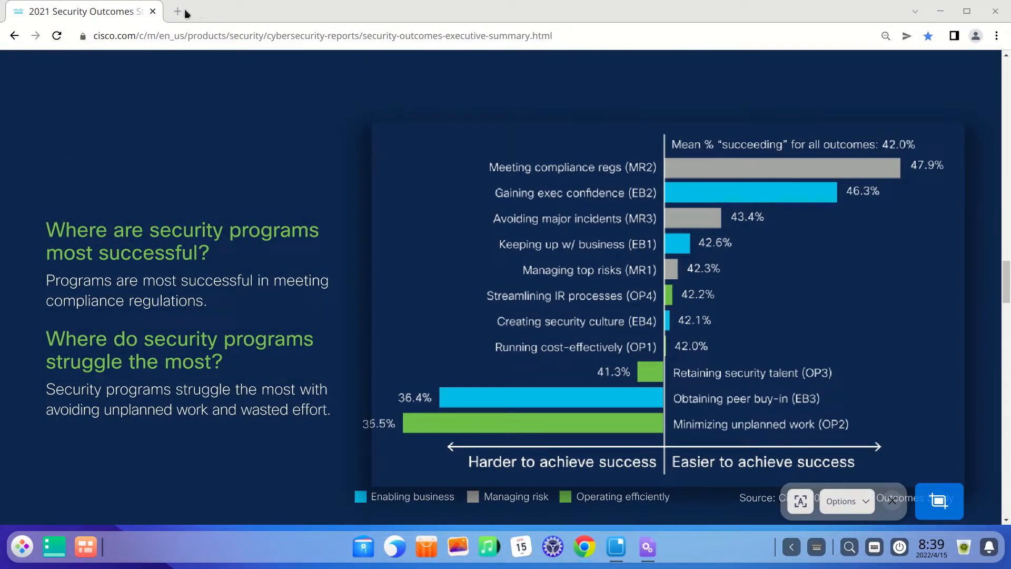
pyautogui.click(177, 12)
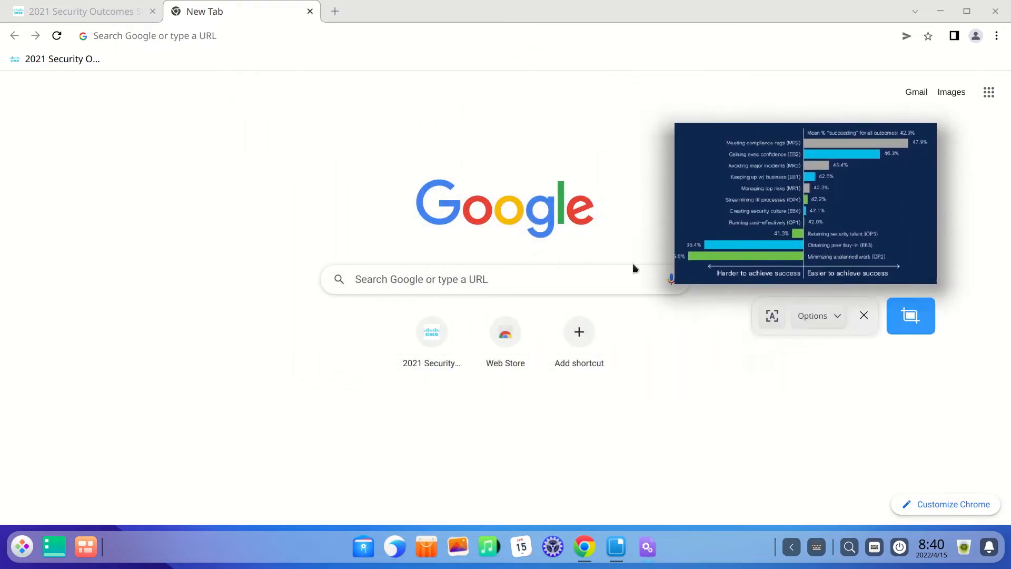
pyautogui.moveTo(613, 558)
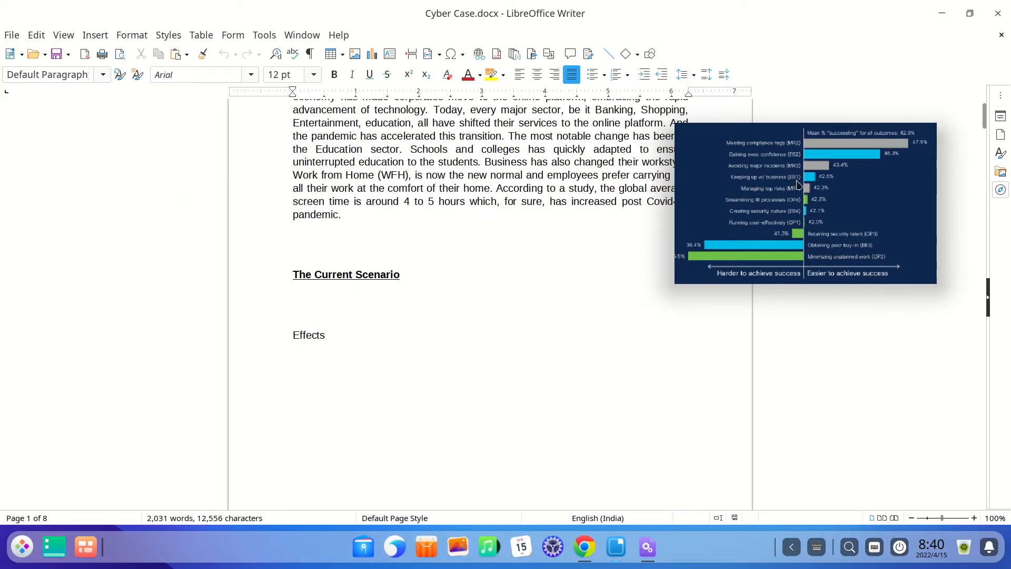
# Drag the pinned chart screenshot over the Cyber Case document in Writer.
pyautogui.moveTo(805, 204); pyautogui.dragTo(751, 301)
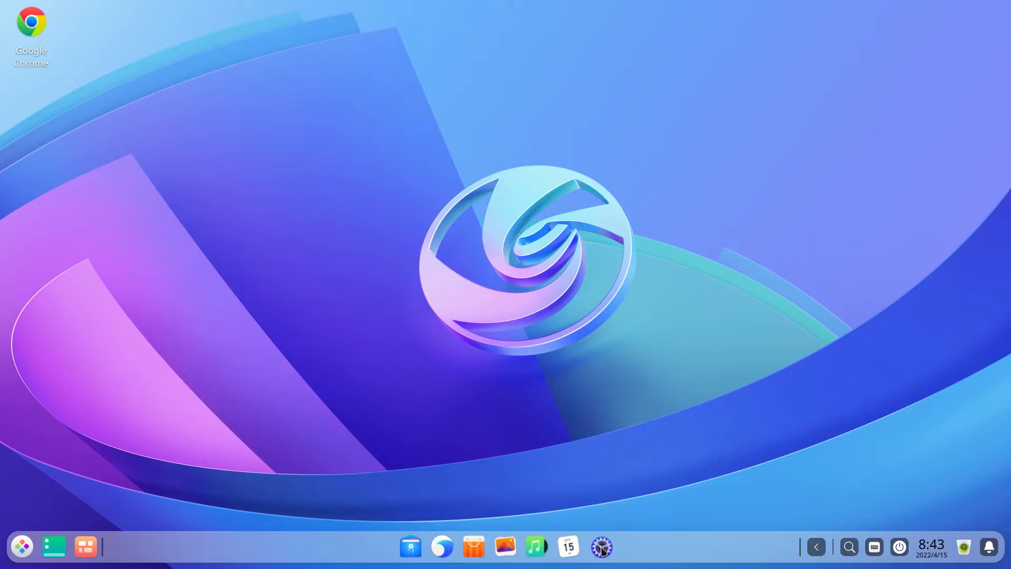
# Enroll a third face in Control Center's face unlock settings and close the window.
pyautogui.click(601, 552)
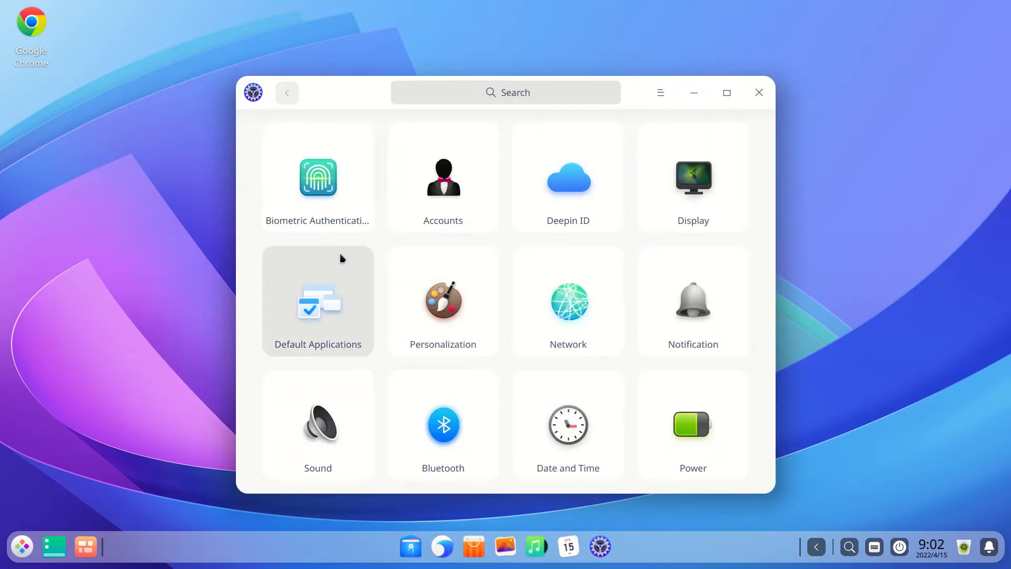
pyautogui.click(317, 177)
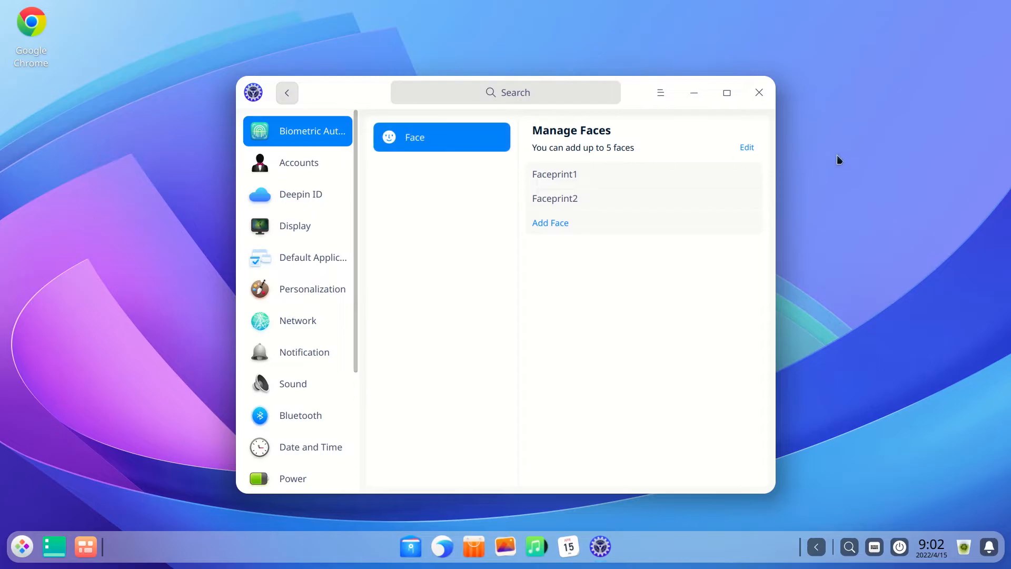
pyautogui.click(550, 224)
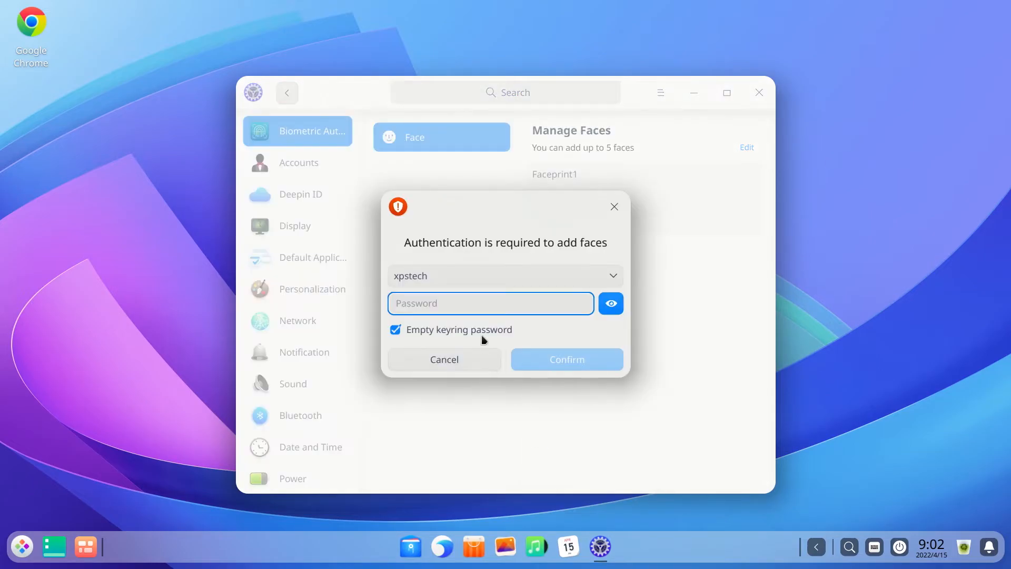
pyautogui.click(567, 359)
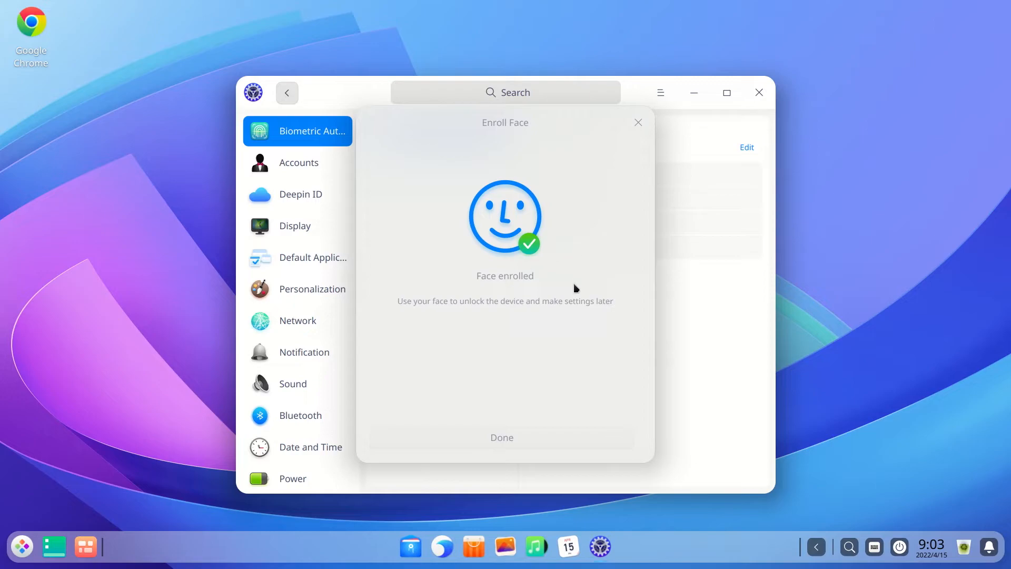
pyautogui.moveTo(527, 438)
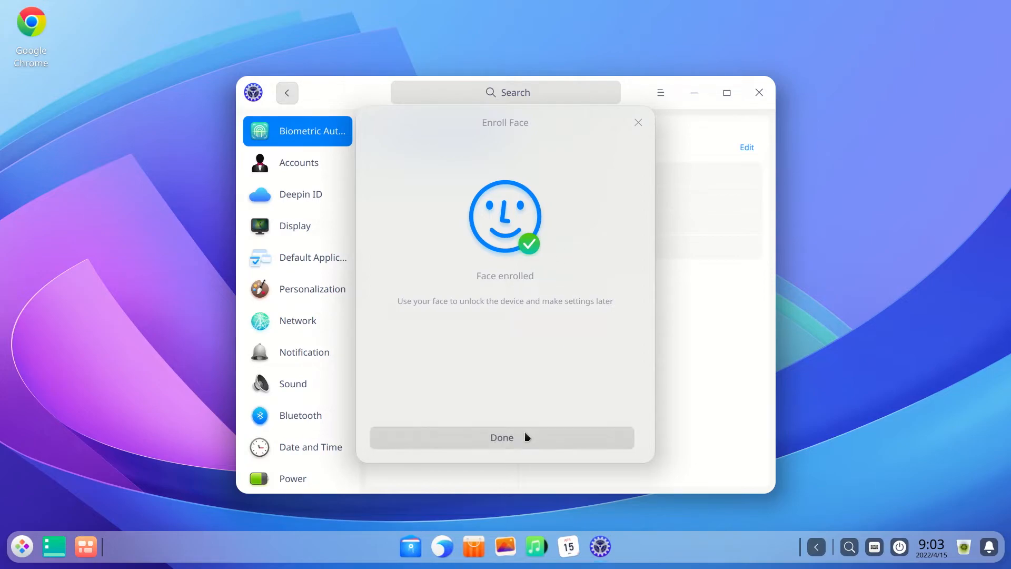
pyautogui.moveTo(525, 438)
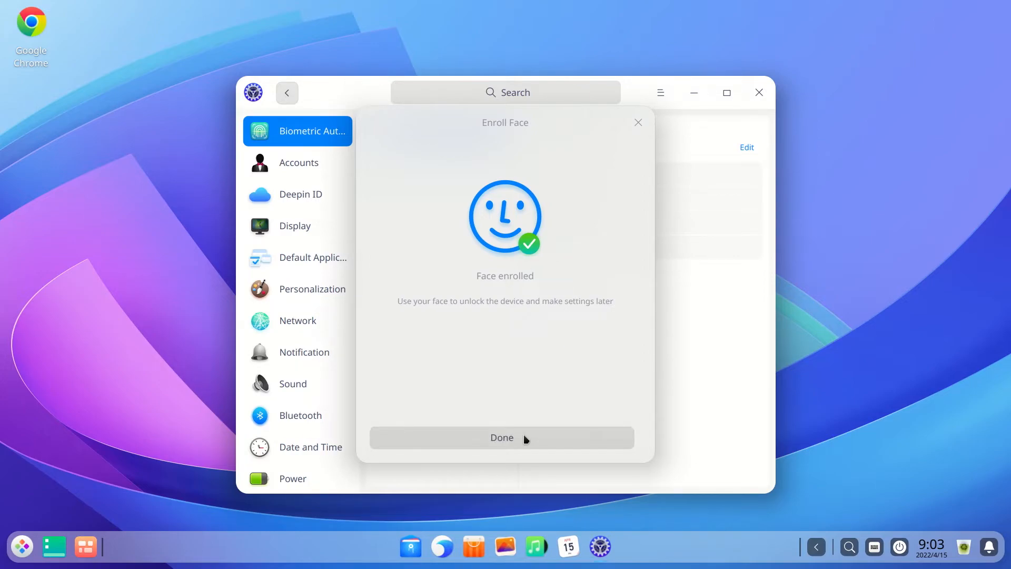
pyautogui.click(501, 437)
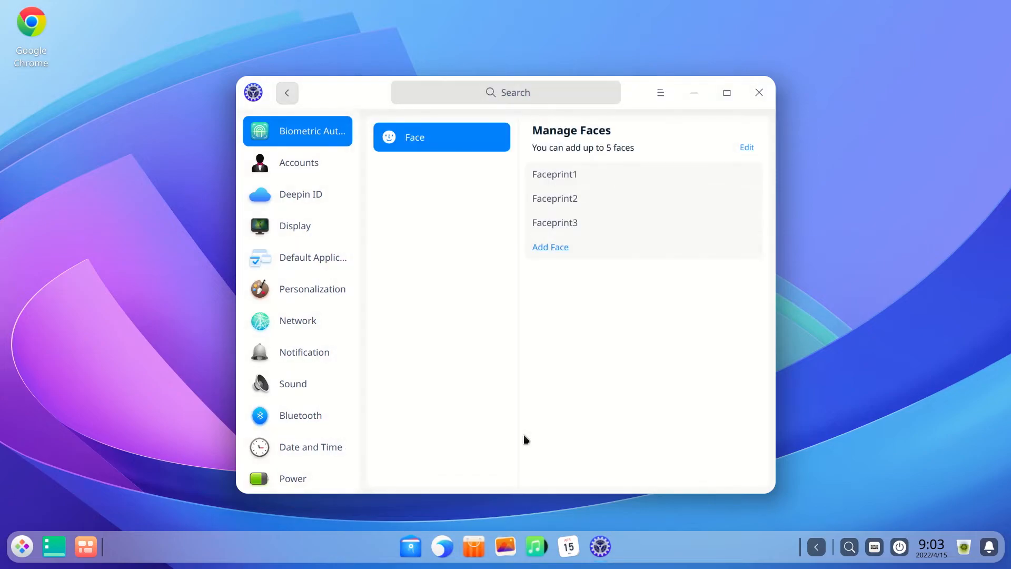
pyautogui.moveTo(758, 99)
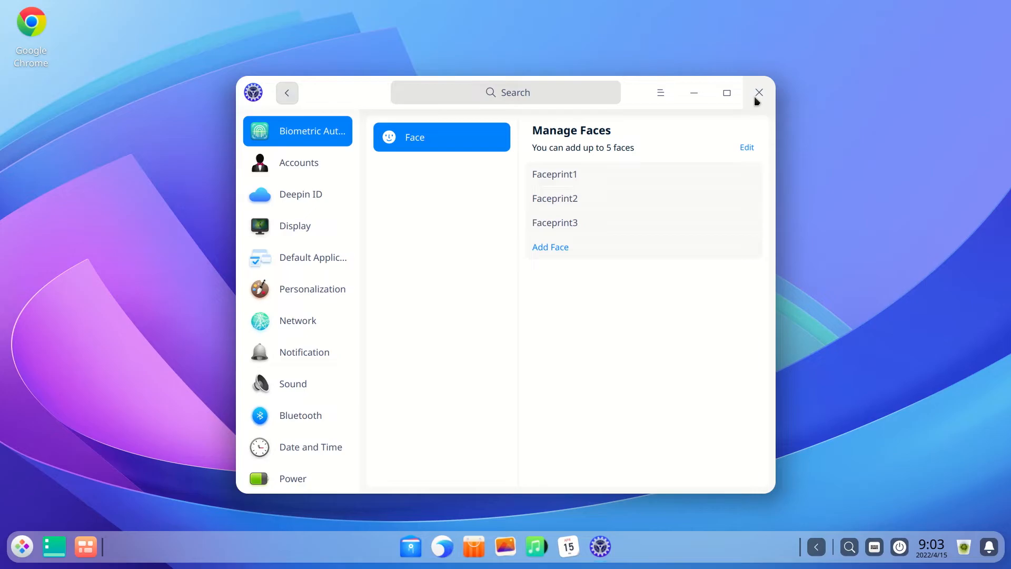
pyautogui.click(758, 92)
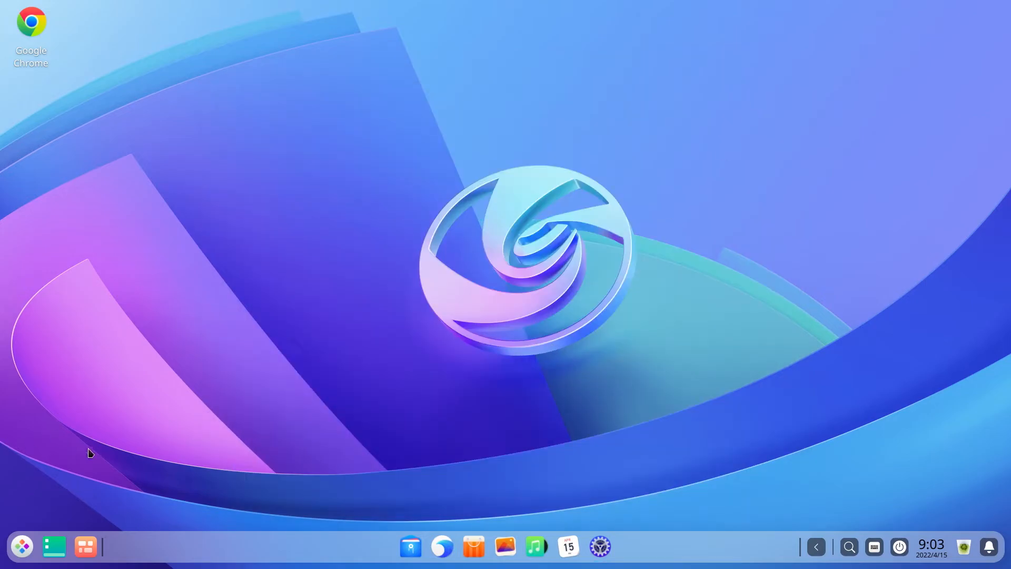
pyautogui.click(21, 546)
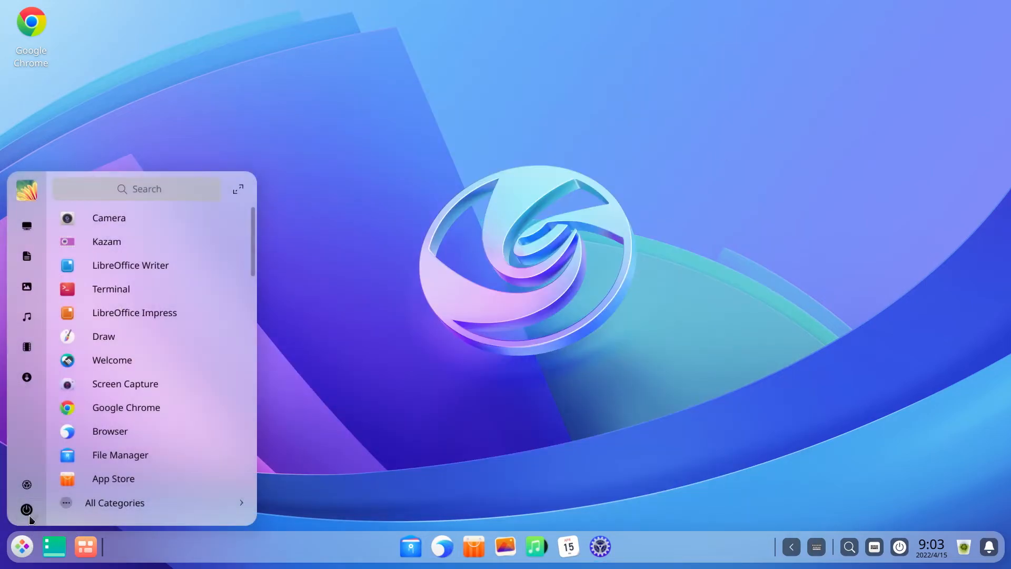
pyautogui.click(25, 509)
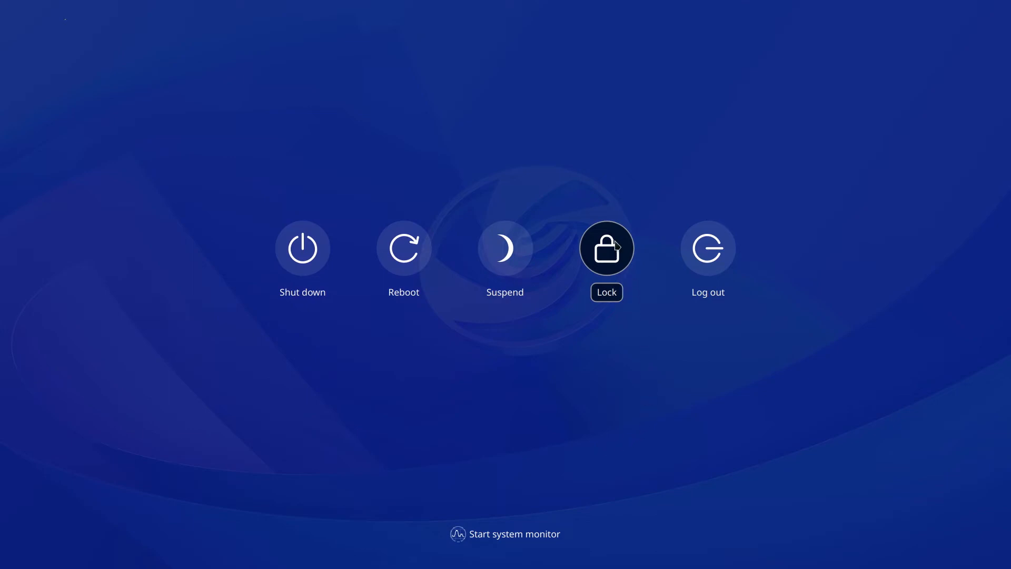
pyautogui.click(607, 248)
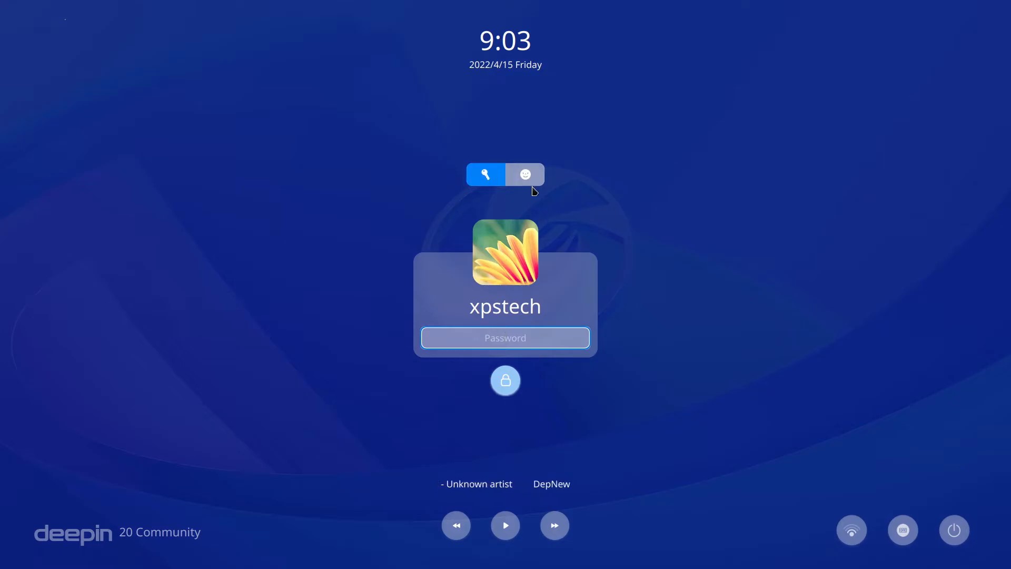
pyautogui.click(524, 175)
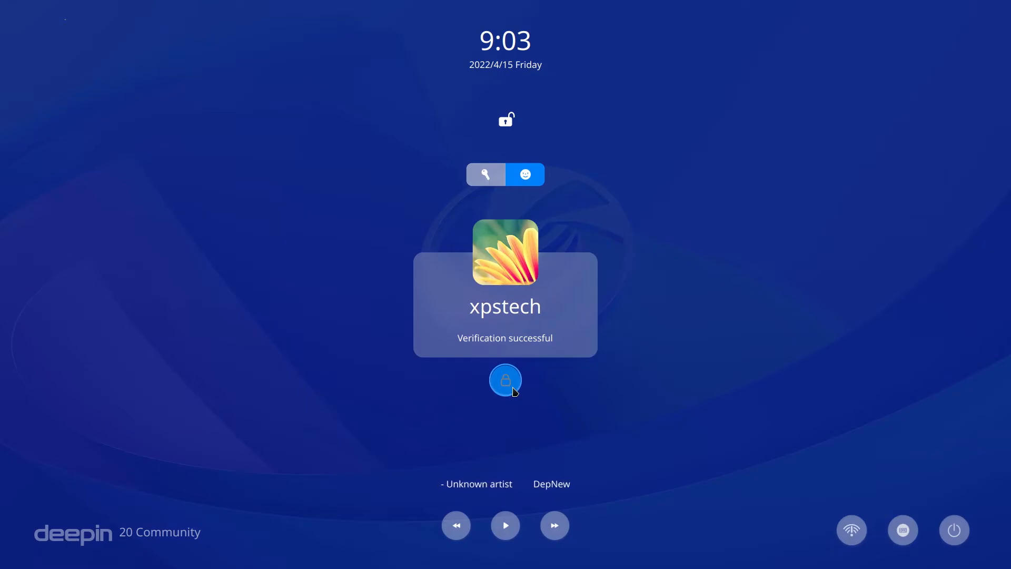
pyautogui.click(506, 379)
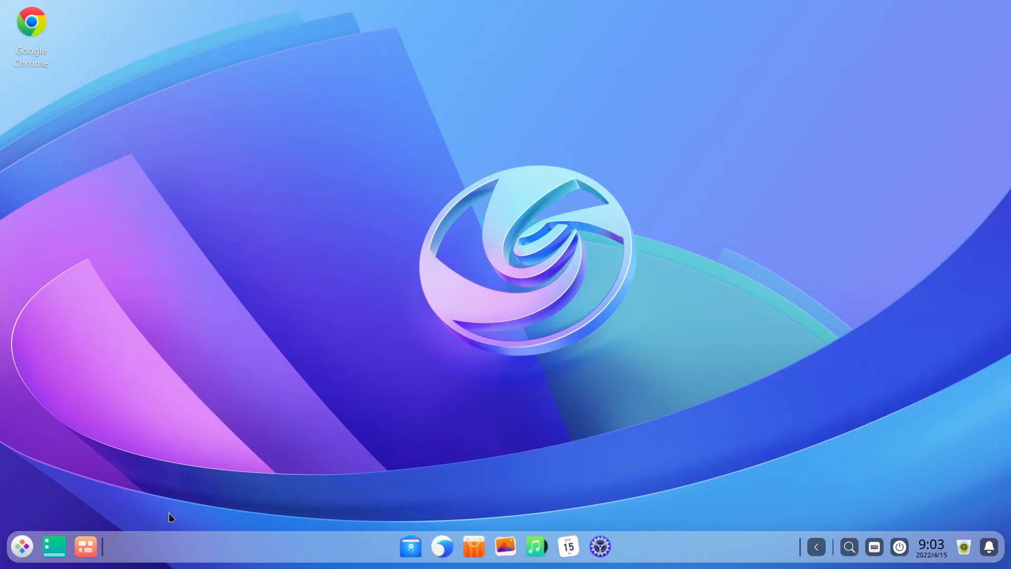
pyautogui.moveTo(214, 430)
pyautogui.write('ter')
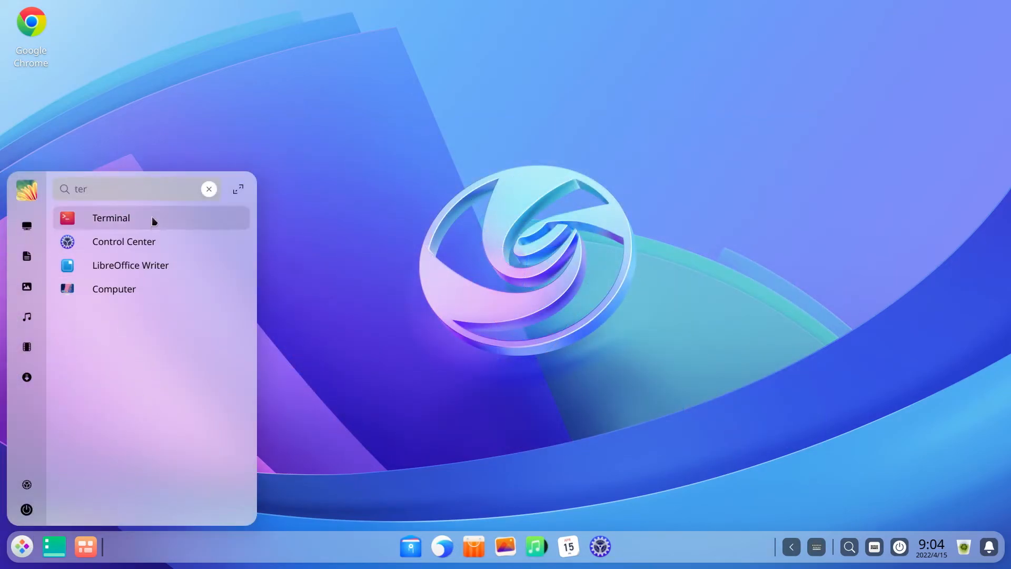
# Launch Terminal and enter the command 'sudo apt update' at the prompt.
pyautogui.click(112, 219)
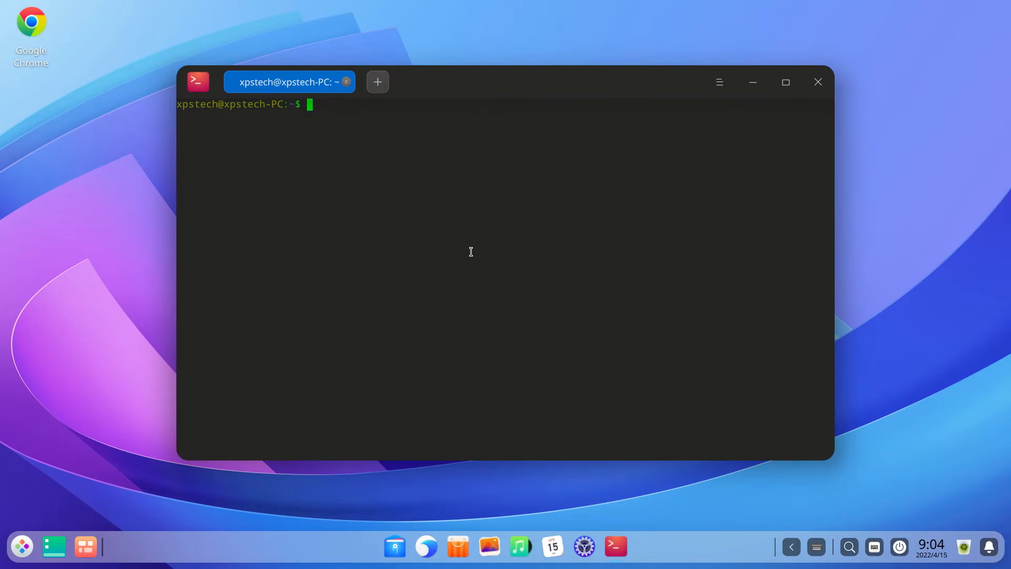
pyautogui.write('sudo ao')
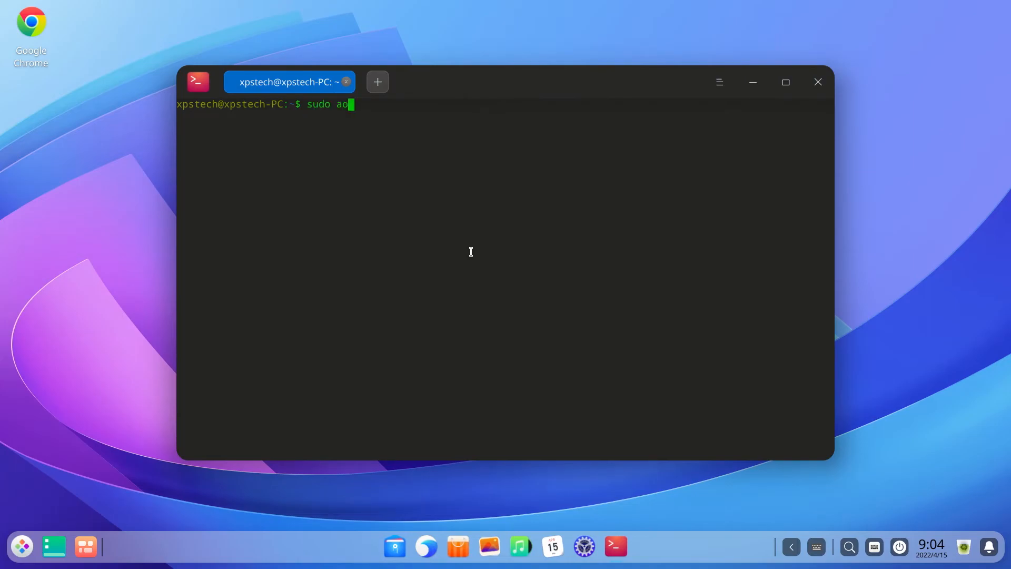
pyautogui.write('pt')
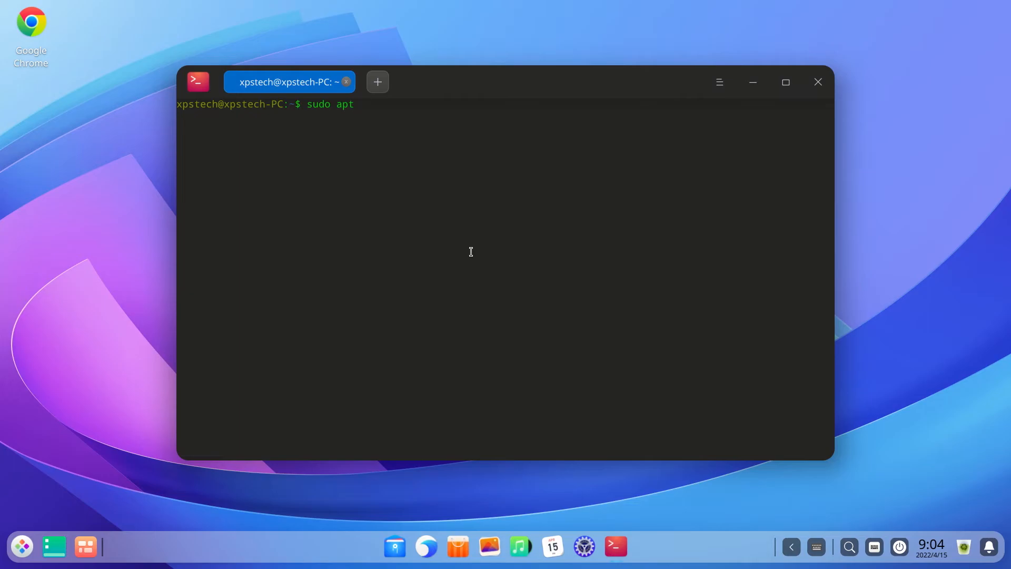
pyautogui.write('update')
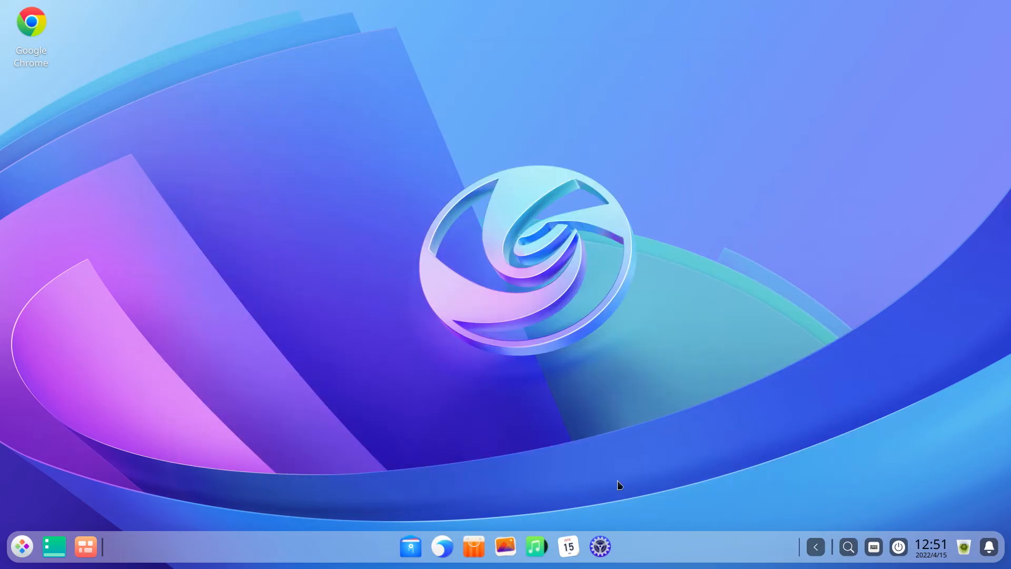
# Launch deepin File Manager from the dock and browse to the Documents folder.
pyautogui.click(474, 547)
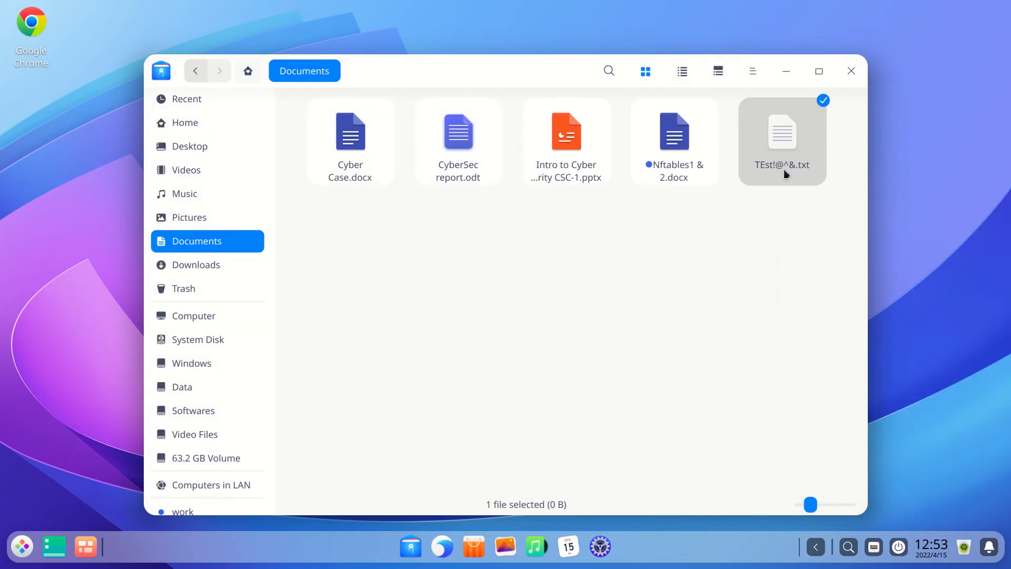
# Switch deepin File Manager to the Dark Theme from its main menu.
pyautogui.write('Test.txt')
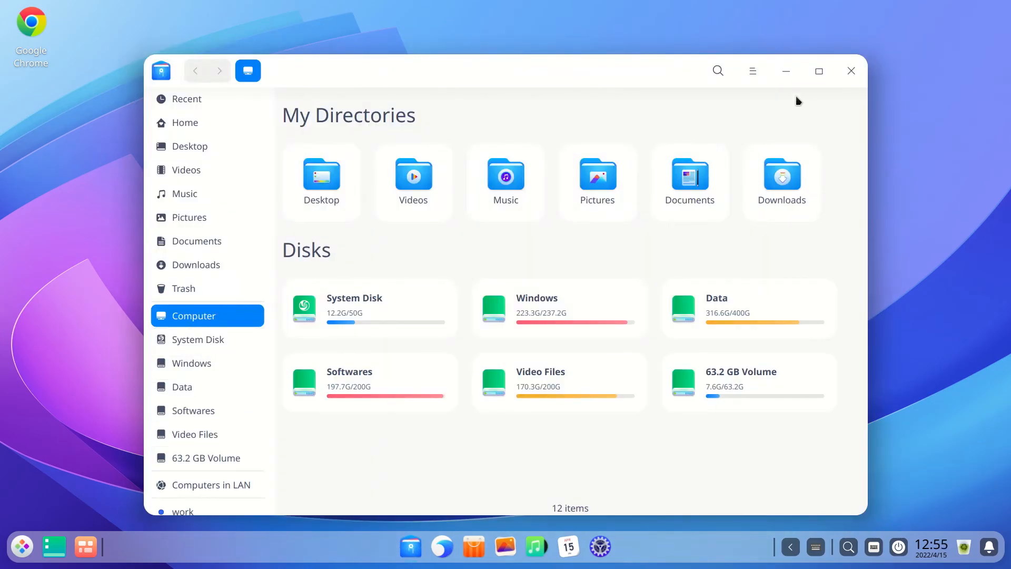
pyautogui.click(752, 70)
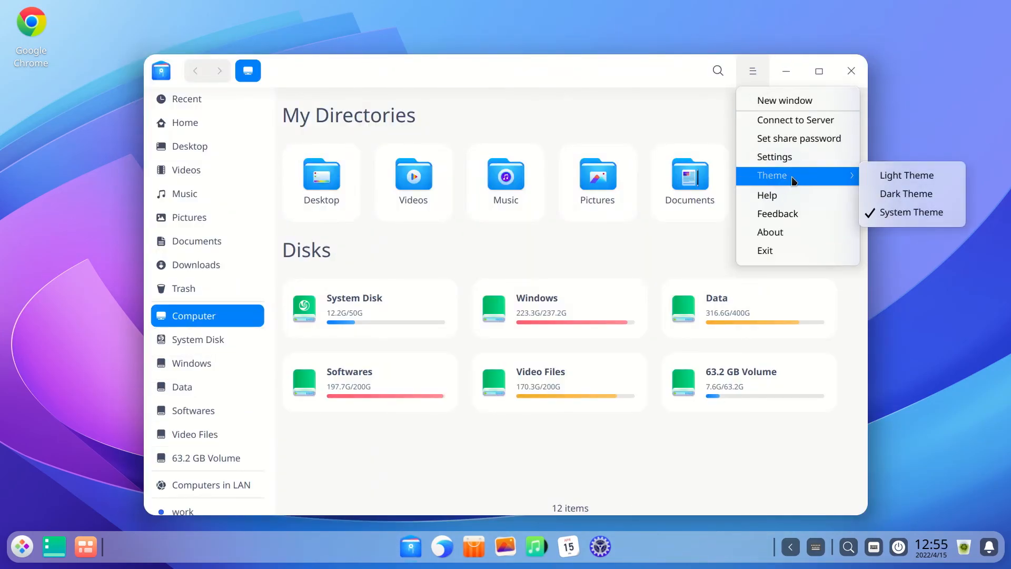
pyautogui.click(906, 194)
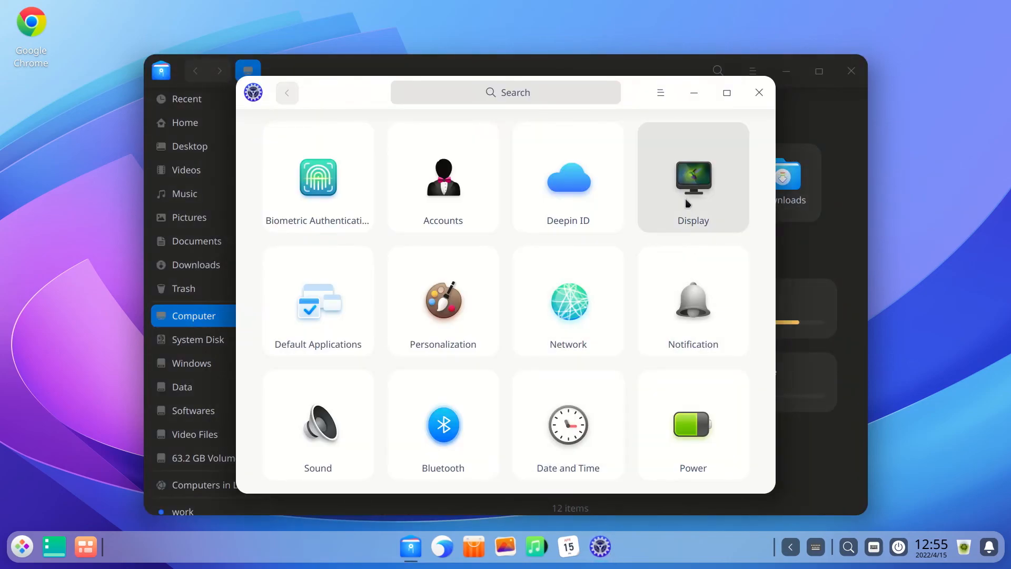
# Set the system theme to Dark under Personalization > General in Control Center.
pyautogui.click(693, 179)
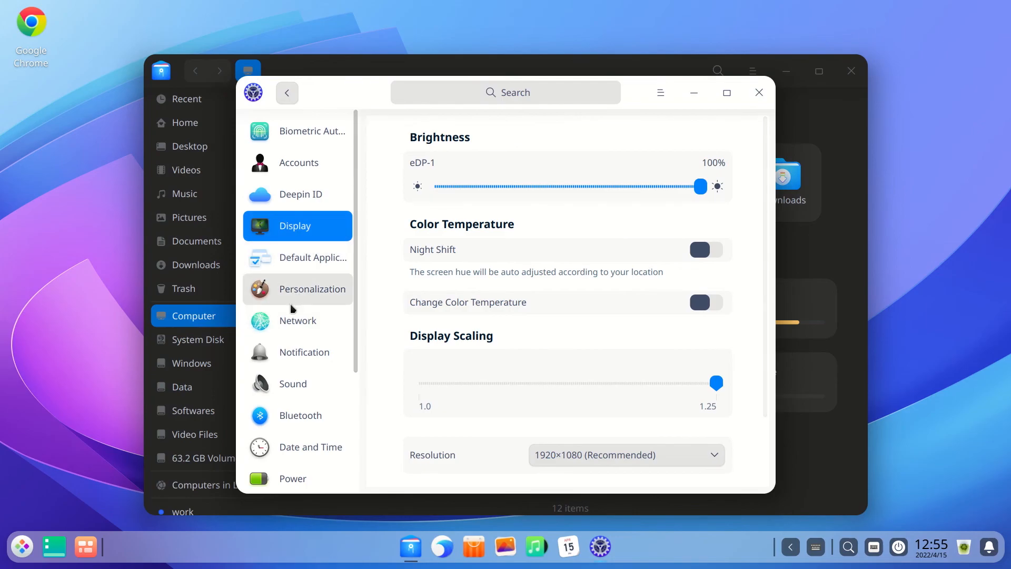
pyautogui.click(311, 289)
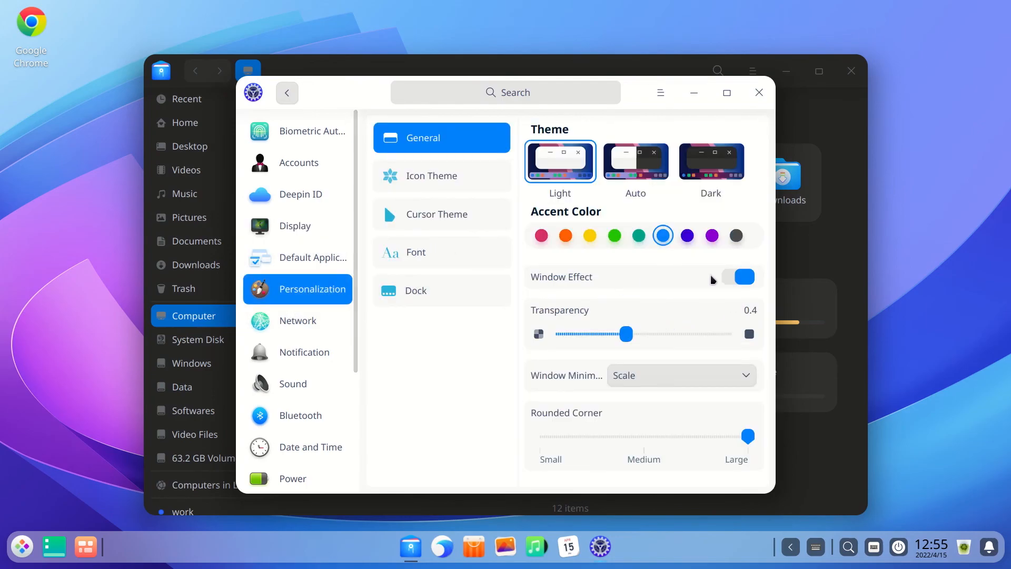
pyautogui.click(711, 160)
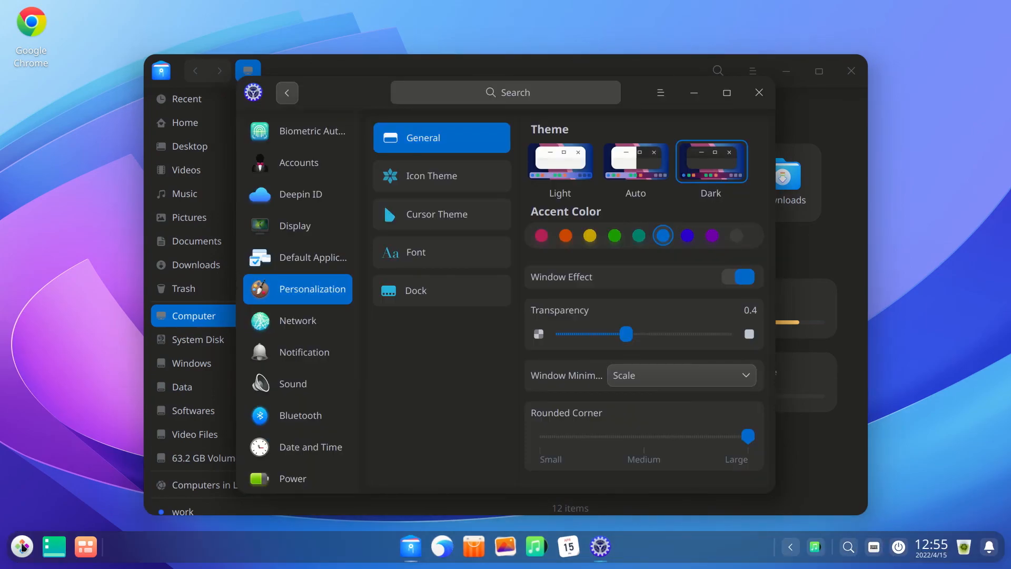